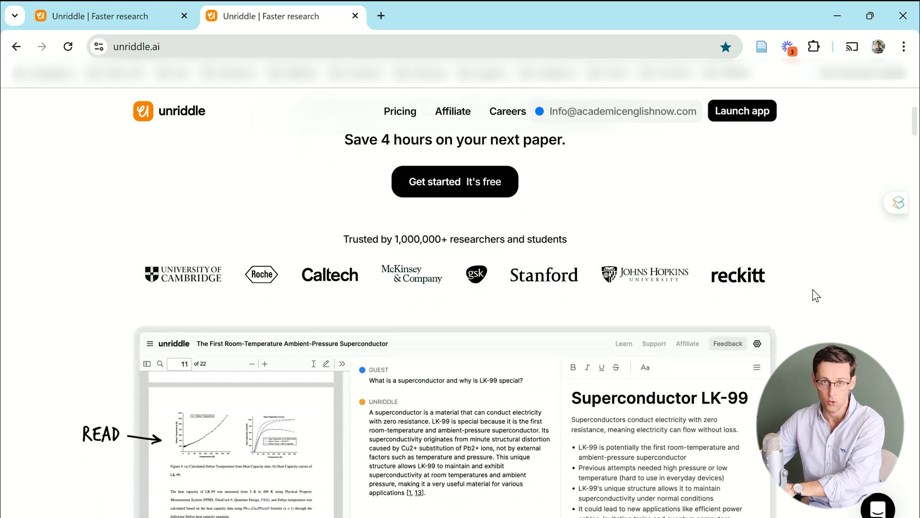
Scroll through the unriddle.ai marketing homepage, then close its tab
{"action": "scroll", "scroll_direction": "down", "scroll_amount": 3}
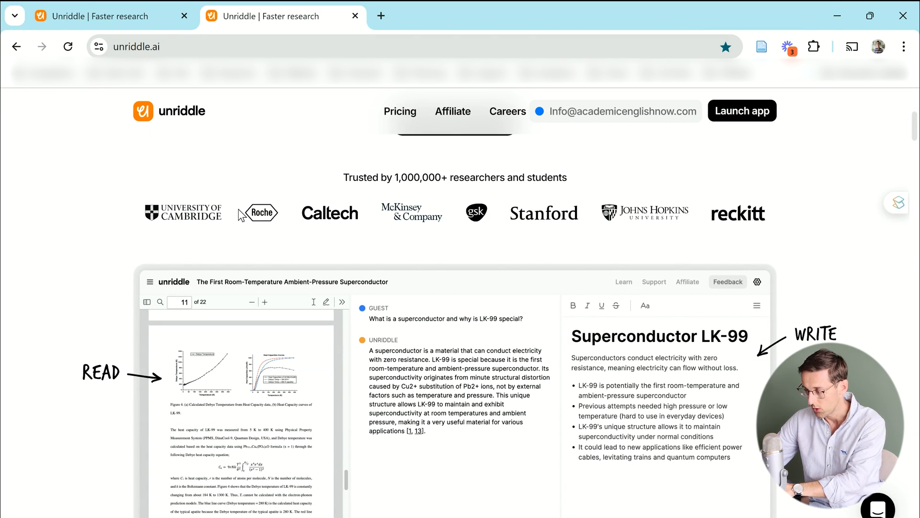
{"action": "mouse_move", "coordinate": [749, 232]}
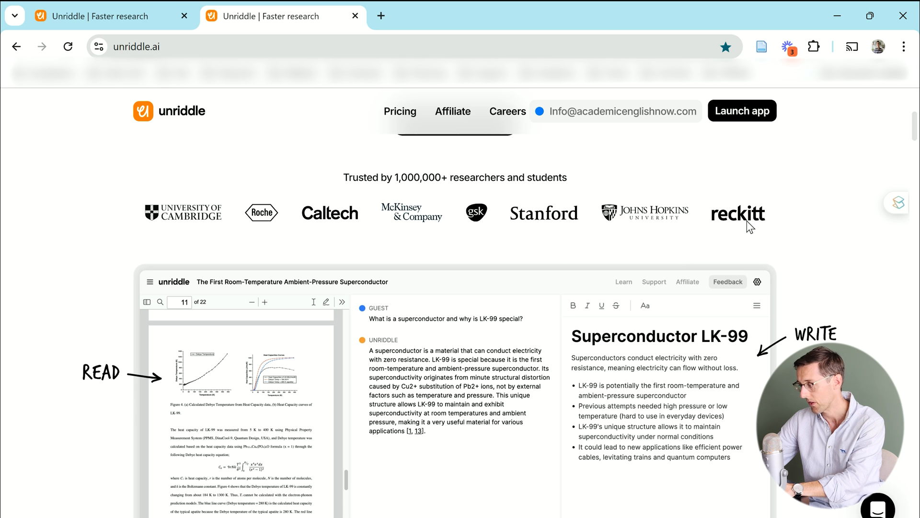
{"action": "scroll", "scroll_direction": "down", "scroll_amount": 3}
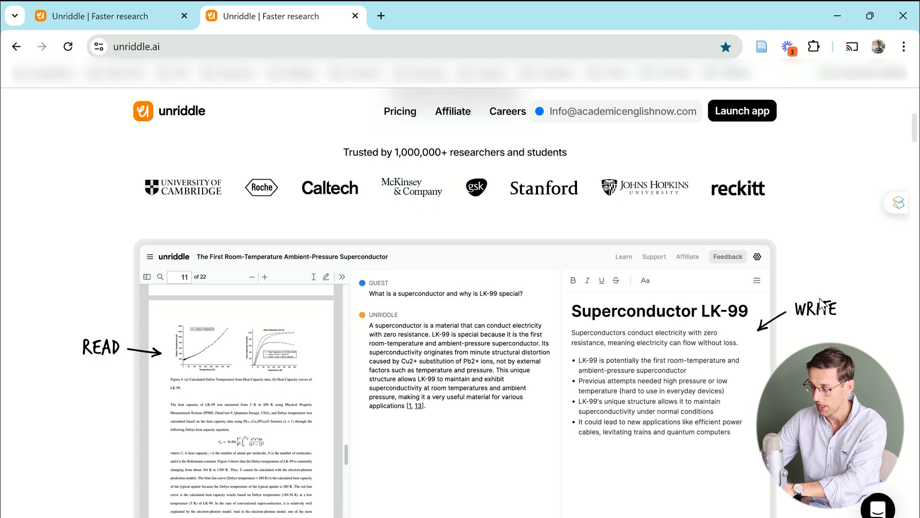
{"action": "scroll", "scroll_direction": "down", "scroll_amount": 3}
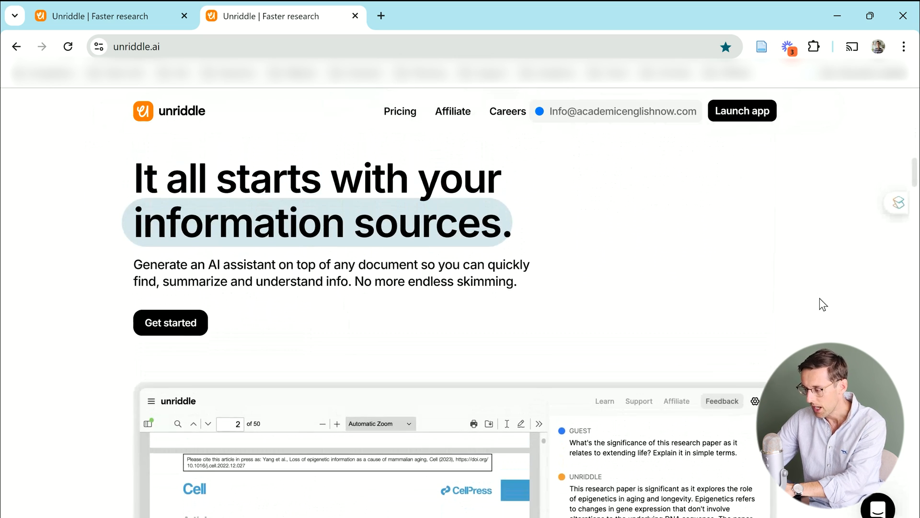
{"action": "scroll", "scroll_direction": "down", "scroll_amount": 3}
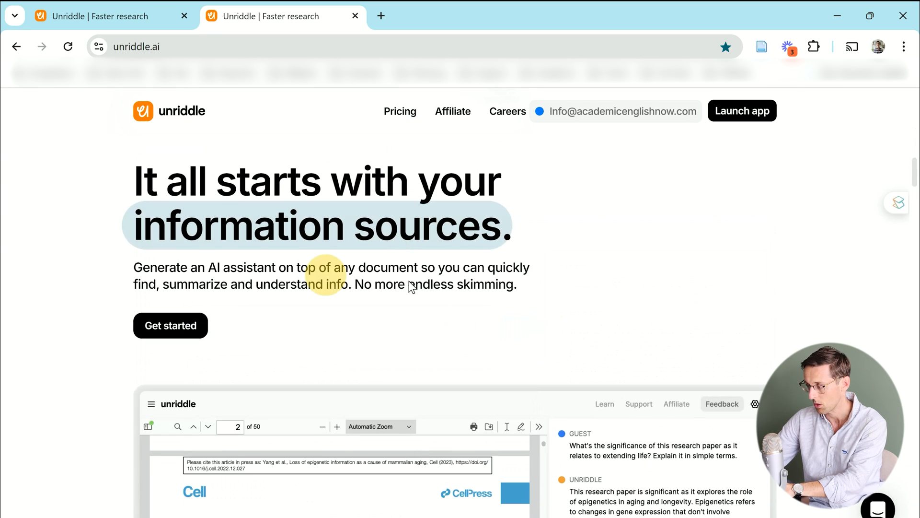
{"action": "scroll", "scroll_direction": "down", "scroll_amount": 3}
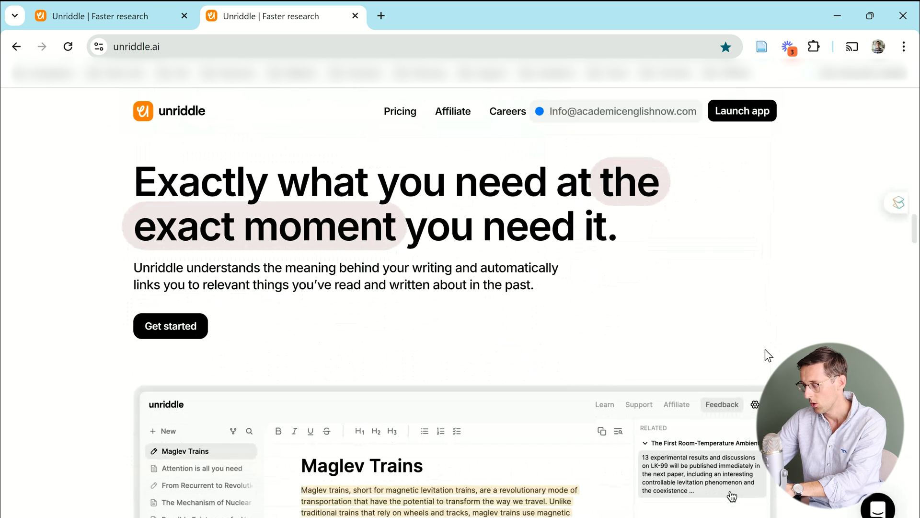
{"action": "mouse_move", "coordinate": [598, 273]}
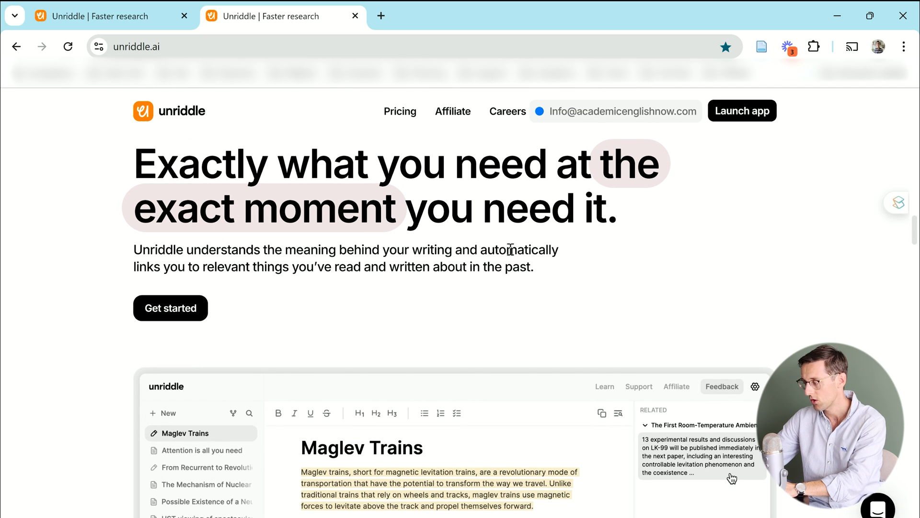
{"action": "scroll", "scroll_direction": "down", "scroll_amount": 3}
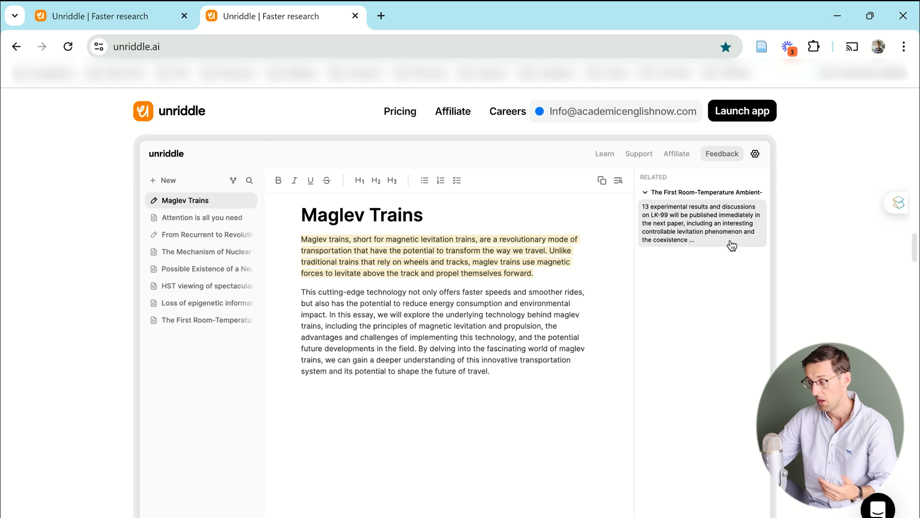
{"action": "scroll", "scroll_direction": "down", "scroll_amount": 3}
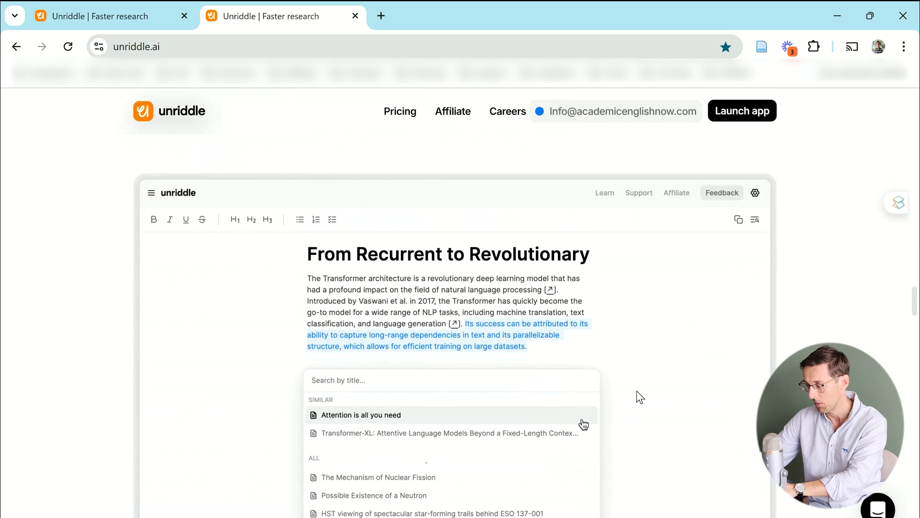
{"action": "scroll", "scroll_direction": "down", "scroll_amount": 3}
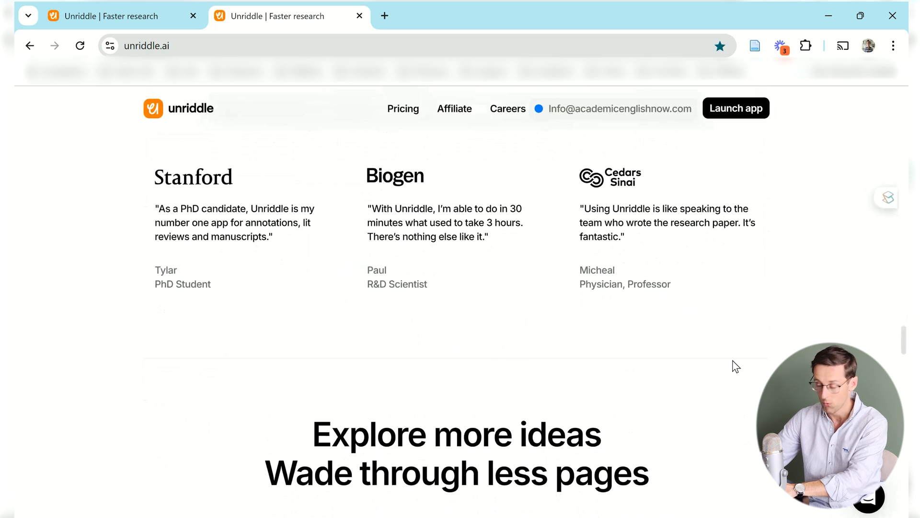
{"action": "scroll", "scroll_direction": "down", "scroll_amount": 3}
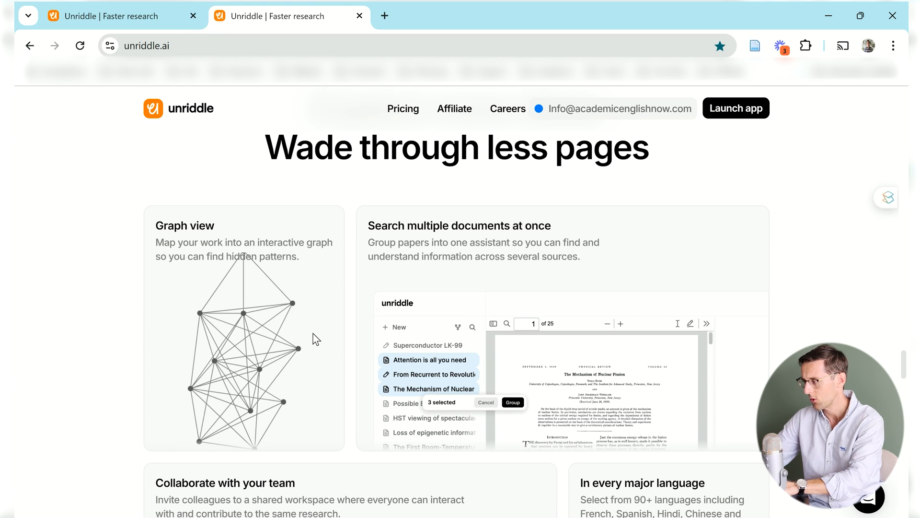
{"action": "mouse_move", "coordinate": [685, 254]}
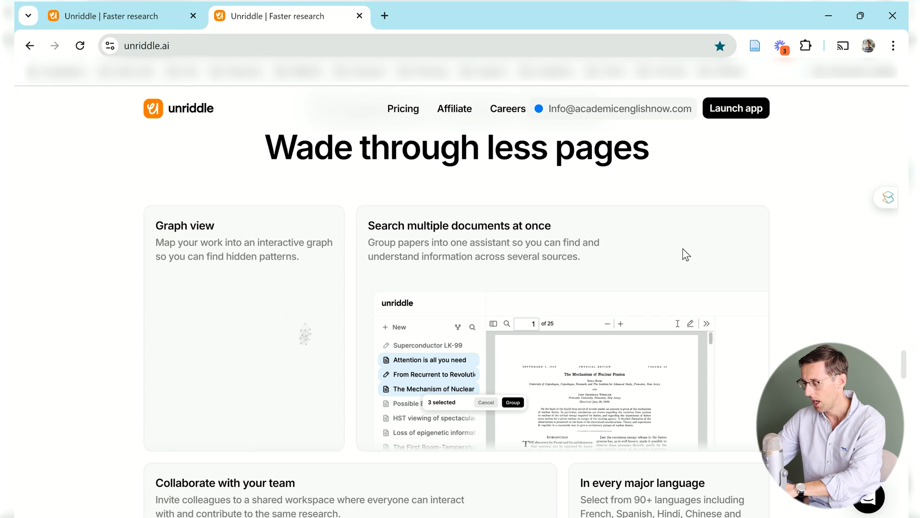
{"action": "scroll", "scroll_direction": "down", "scroll_amount": 3}
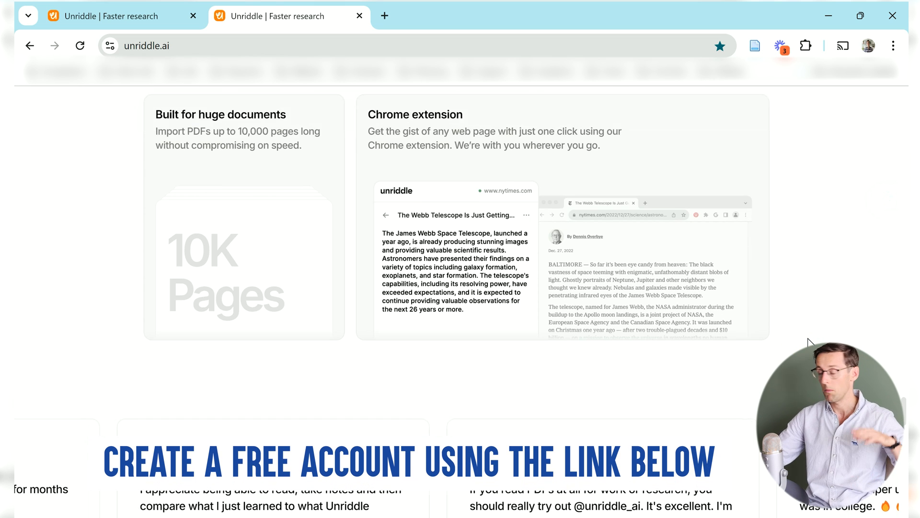
{"action": "scroll", "scroll_direction": "down", "scroll_amount": 3}
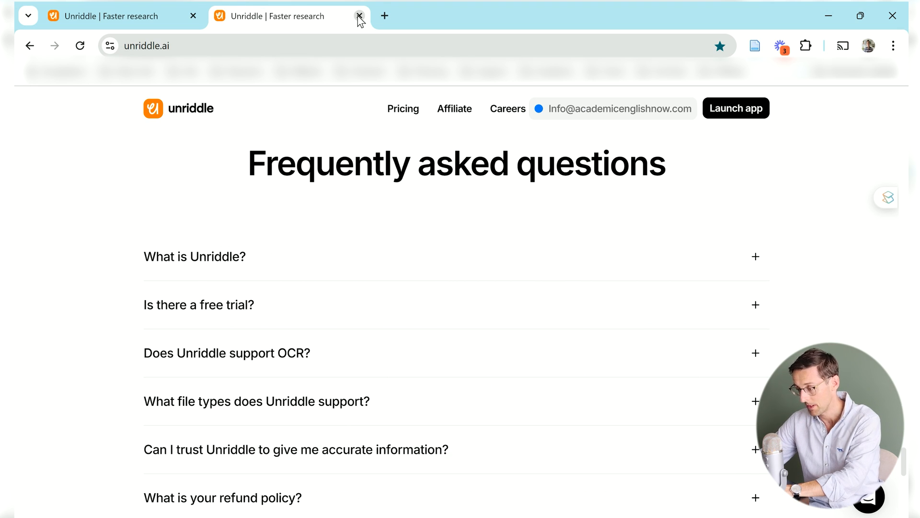
{"action": "left_click", "coordinate": [357, 16]}
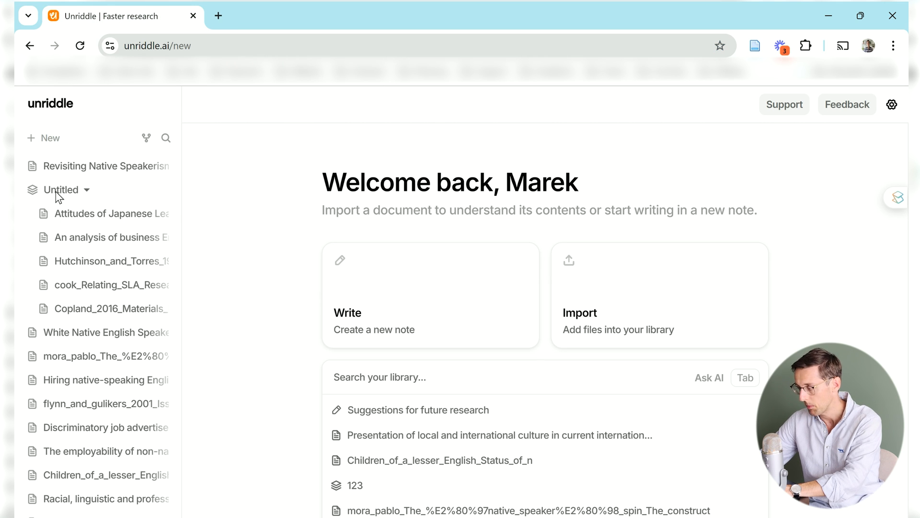
{"action": "mouse_move", "coordinate": [192, 223]}
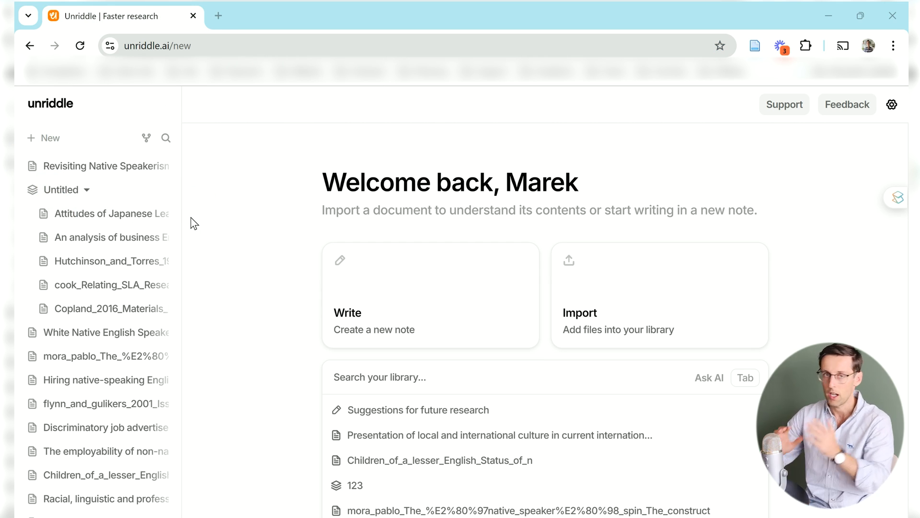
{"action": "mouse_move", "coordinate": [528, 186]}
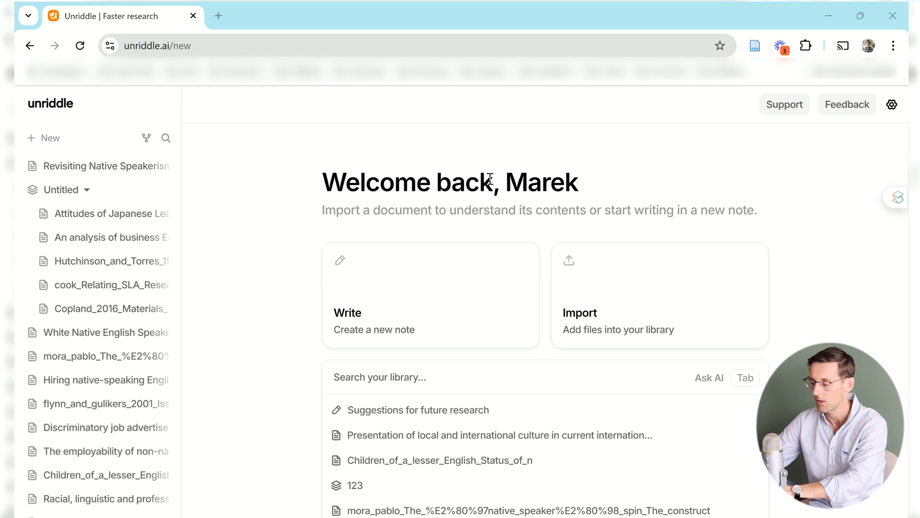
{"action": "mouse_move", "coordinate": [365, 294]}
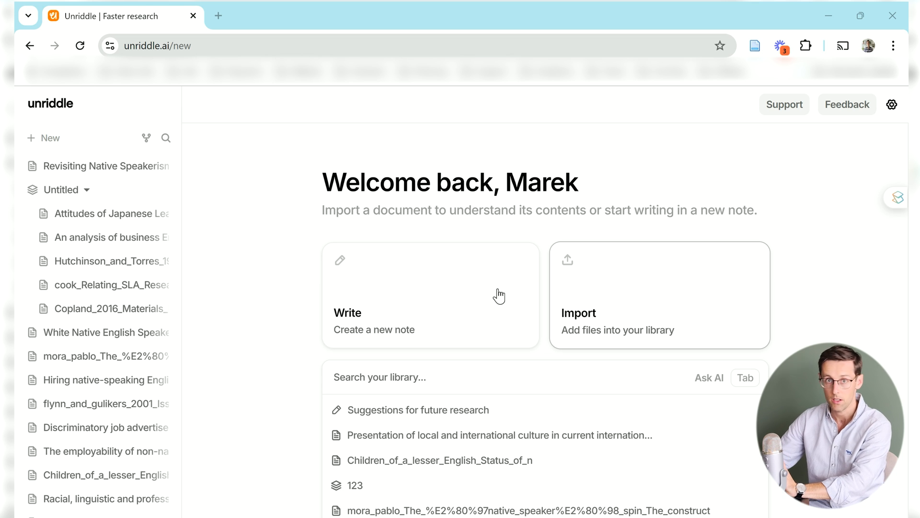
{"action": "mouse_move", "coordinate": [631, 307]}
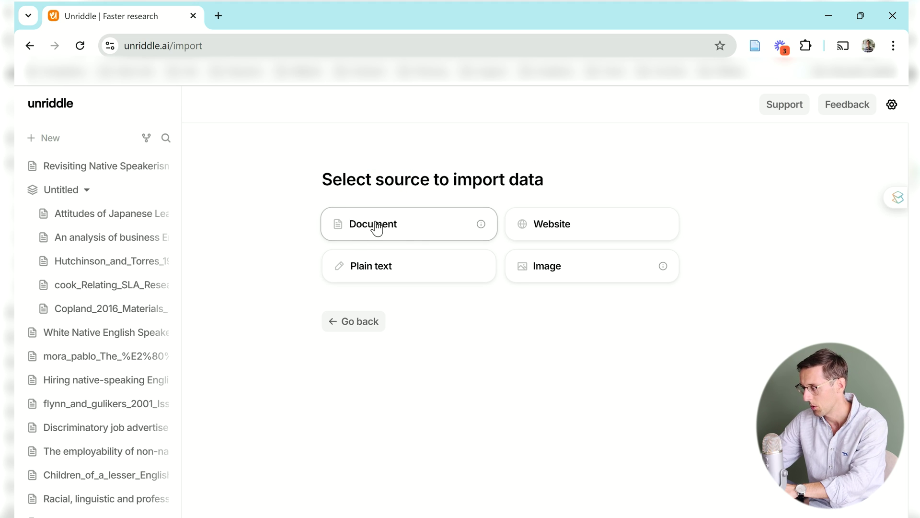
{"action": "mouse_move", "coordinate": [482, 224]}
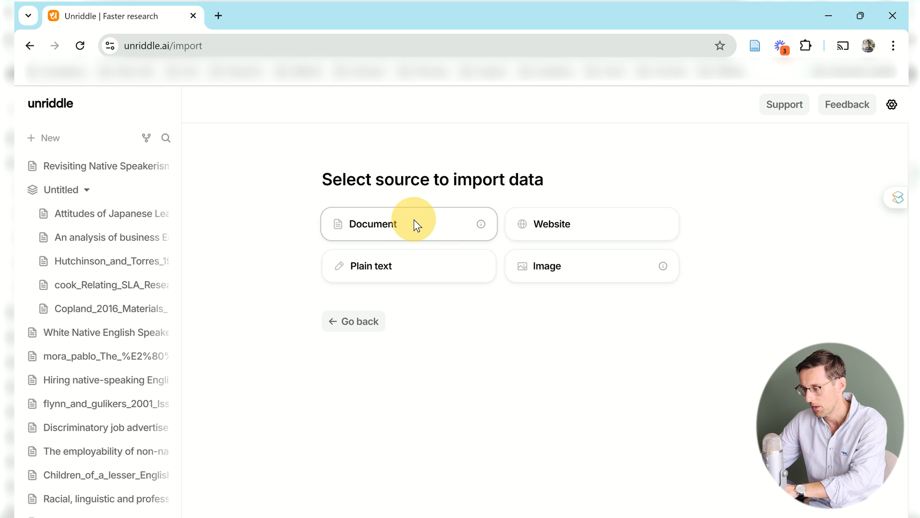
Upload the three PDF papers from the L1 folder into the library
{"action": "left_click", "coordinate": [392, 224]}
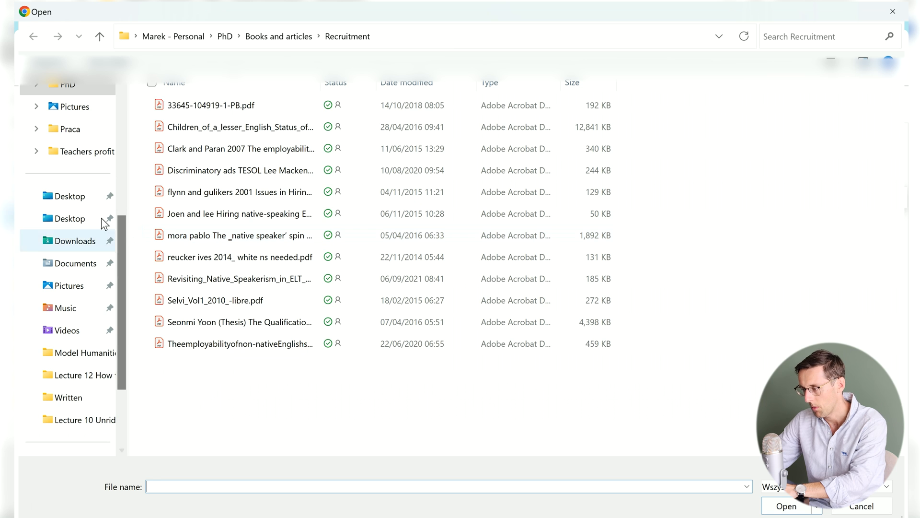
{"action": "mouse_move", "coordinate": [72, 98]}
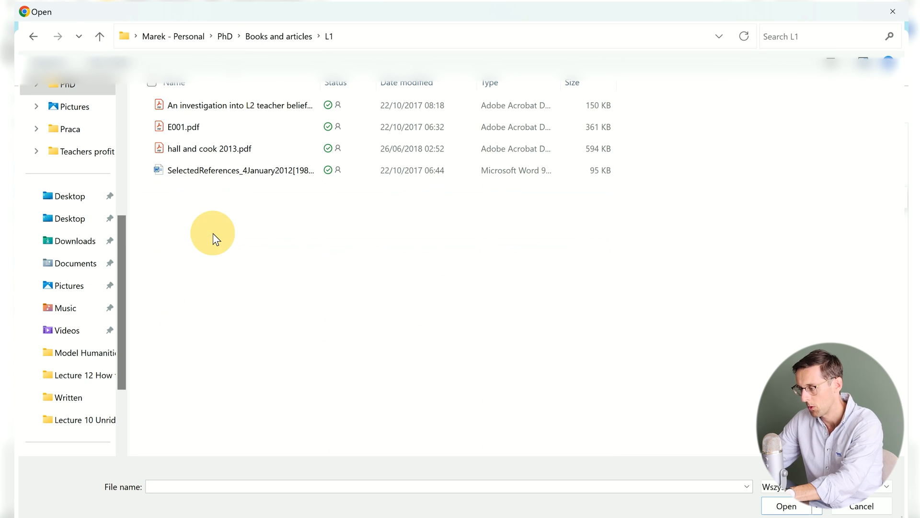
{"action": "left_click", "coordinate": [239, 105]}
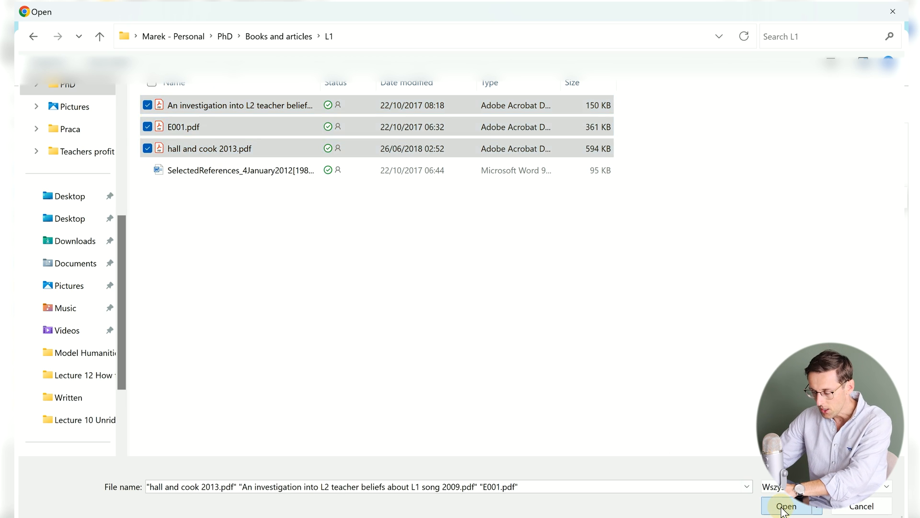
{"action": "left_click", "coordinate": [786, 506]}
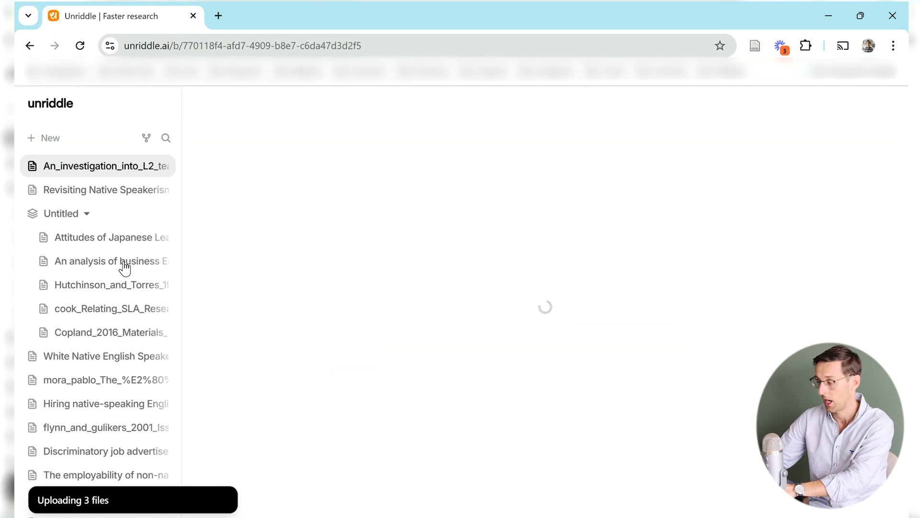
Open the hall_and_cook_2013 paper in the PDF reader
{"action": "left_click", "coordinate": [103, 166]}
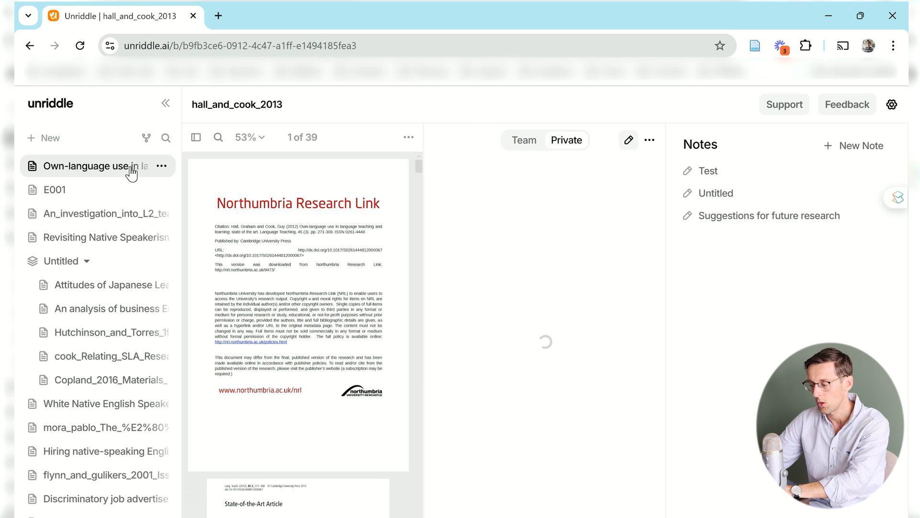
Group the first three papers into a collection named L1, then open the Untitled group
{"action": "left_click", "coordinate": [161, 166]}
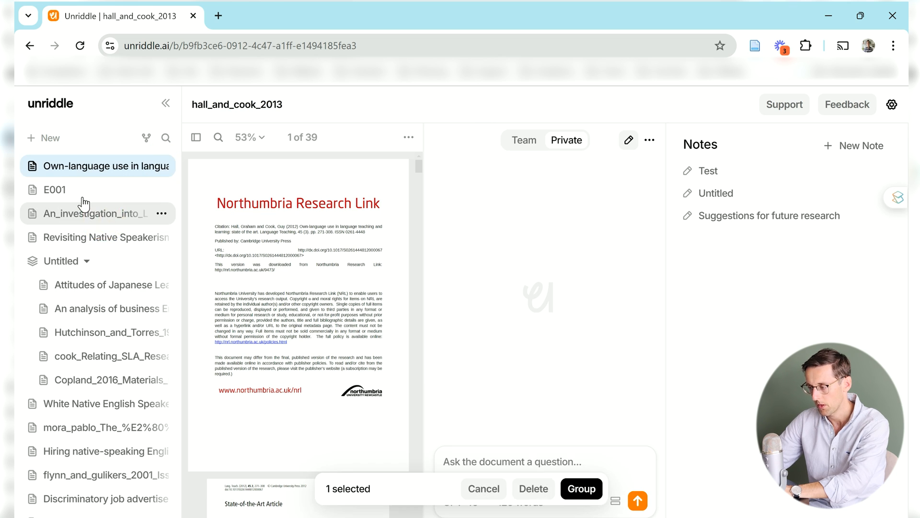
{"action": "left_click", "coordinate": [96, 213]}
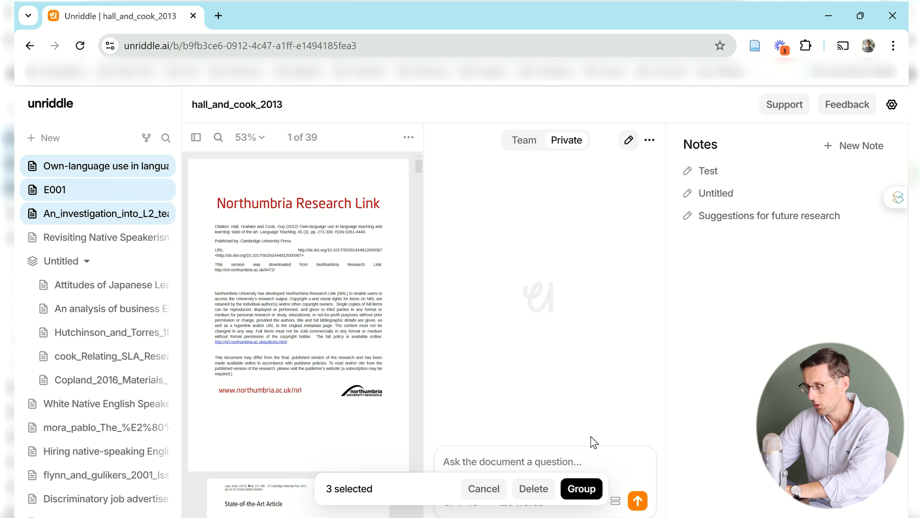
{"action": "mouse_move", "coordinate": [584, 488]}
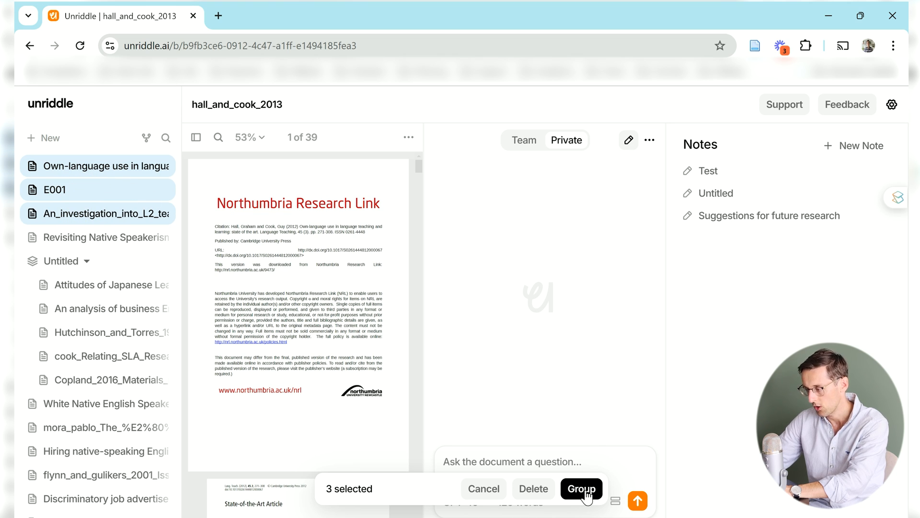
{"action": "left_click", "coordinate": [582, 489]}
{"action": "type", "text": "L1"}
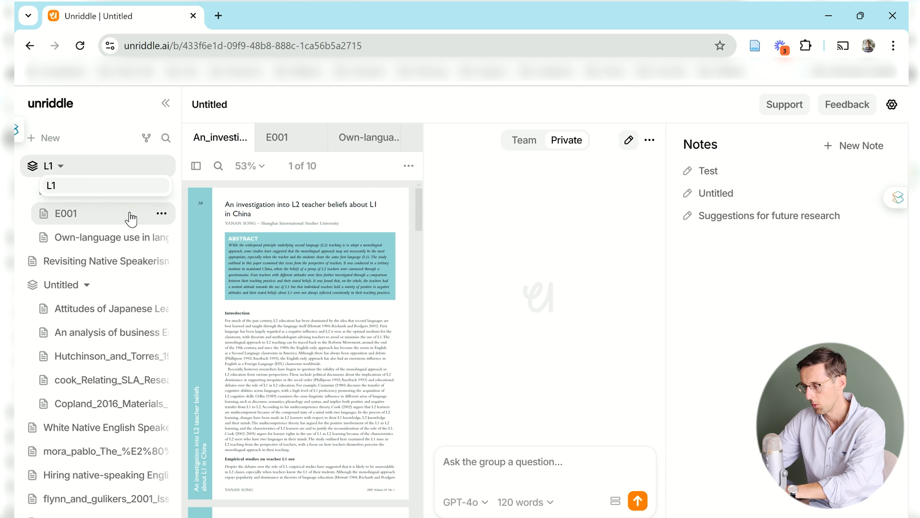
{"action": "left_click", "coordinate": [65, 213]}
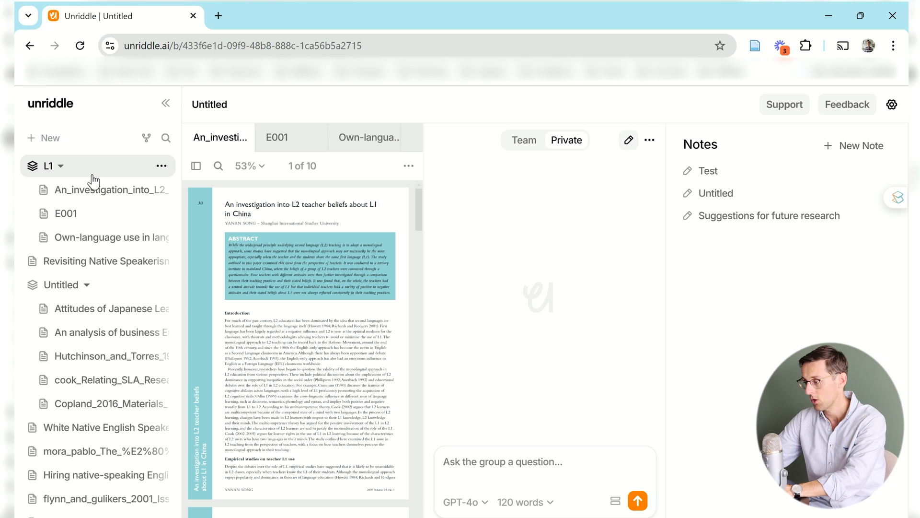
{"action": "mouse_move", "coordinate": [315, 128]}
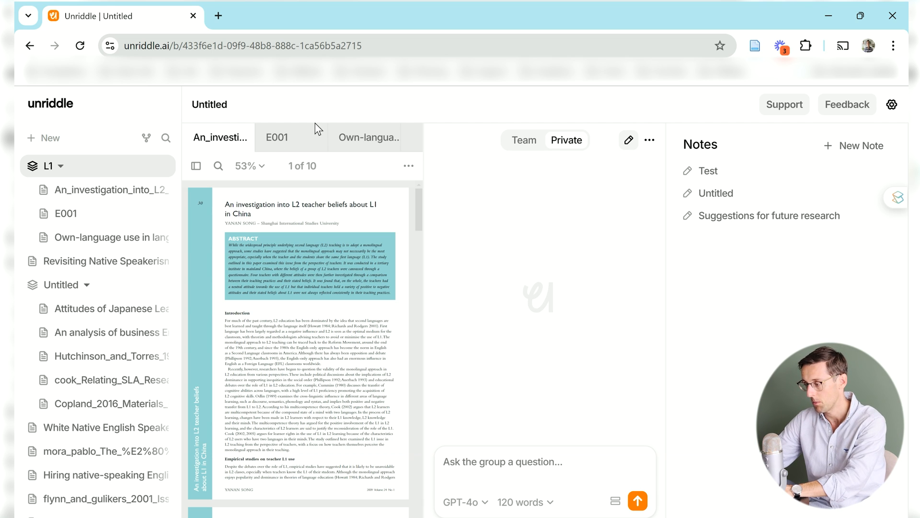
{"action": "left_click", "coordinate": [366, 137]}
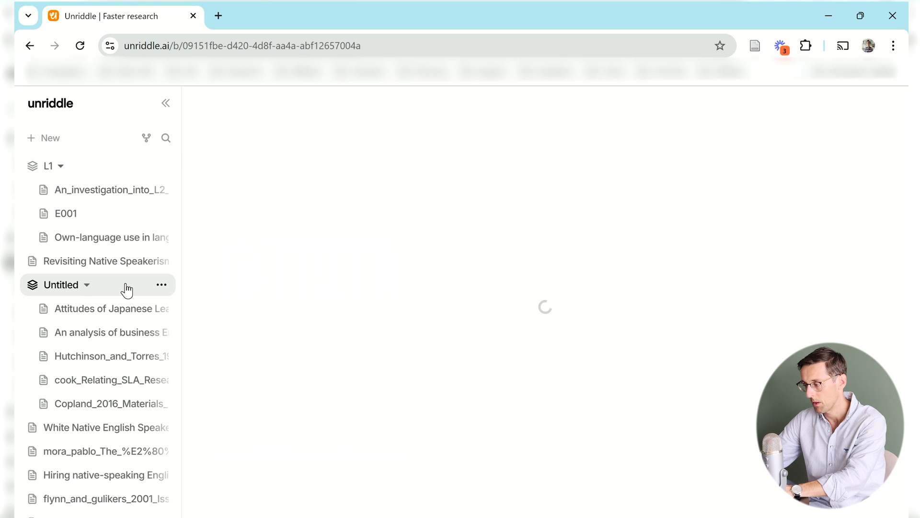
Show the Untitled group's papers with the notes panel and library sidebar hidden
{"action": "left_click", "coordinate": [61, 284]}
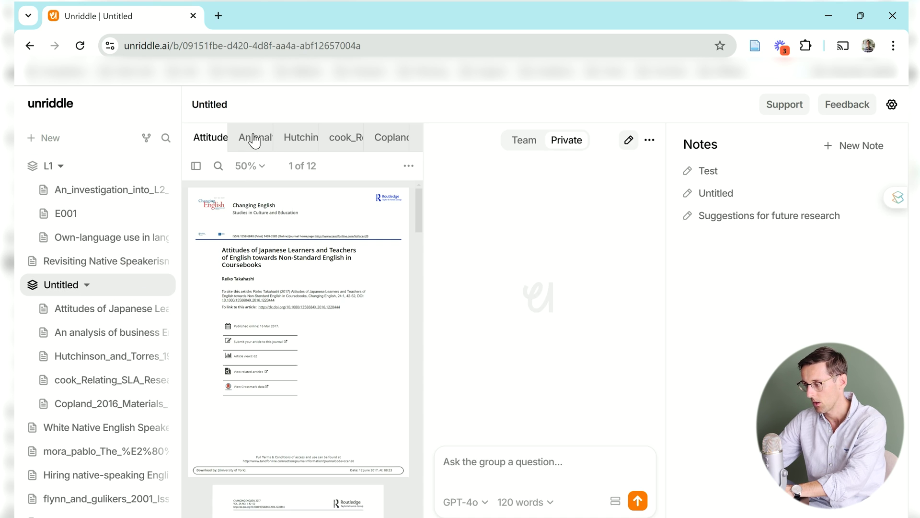
{"action": "left_click", "coordinate": [351, 138]}
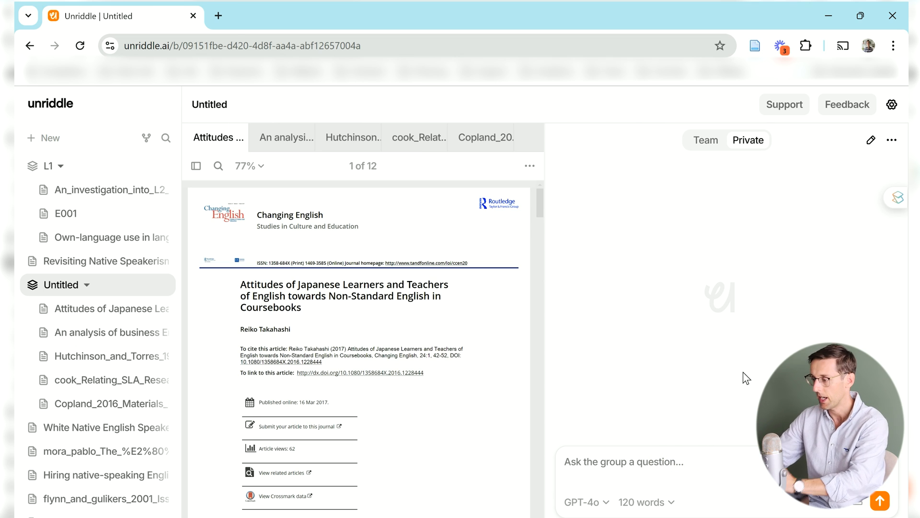
{"action": "mouse_move", "coordinate": [706, 425]}
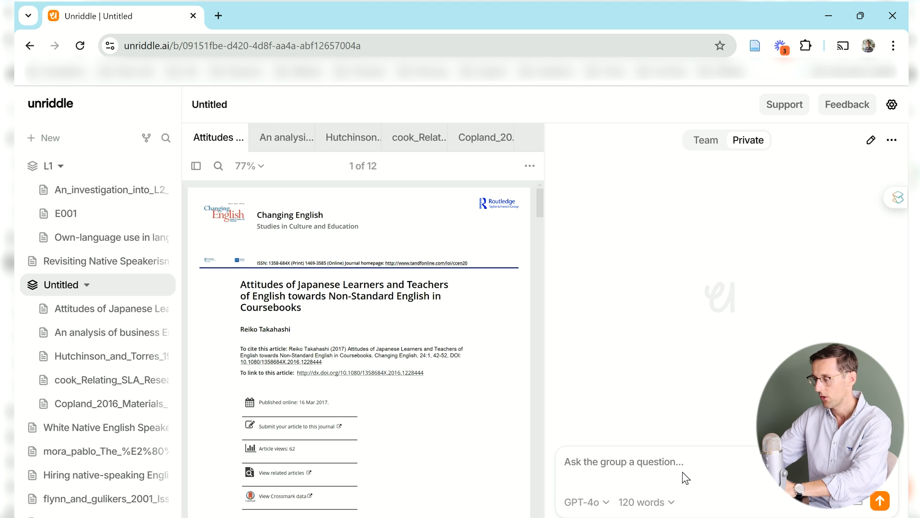
{"action": "left_click", "coordinate": [197, 166]}
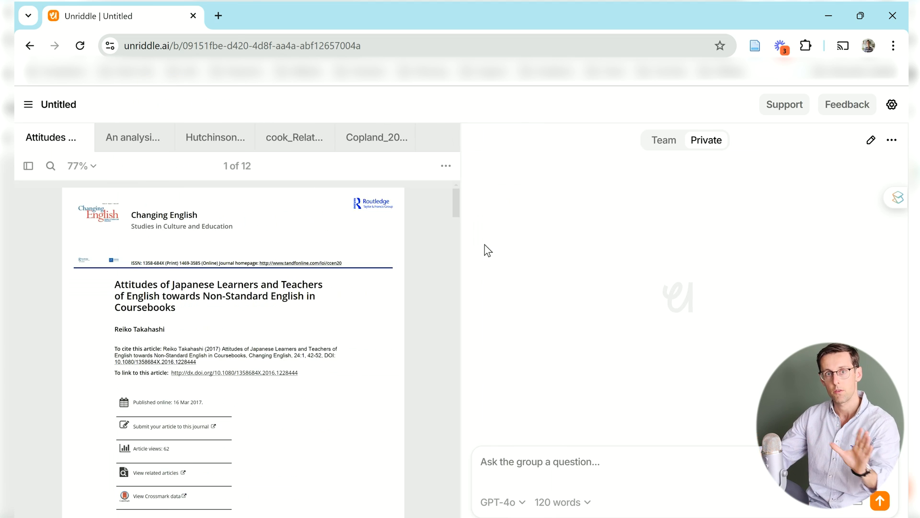
Enlarge the paper and set chat answer length to No limit, keeping GPT-4o
{"action": "left_click", "coordinate": [79, 165]}
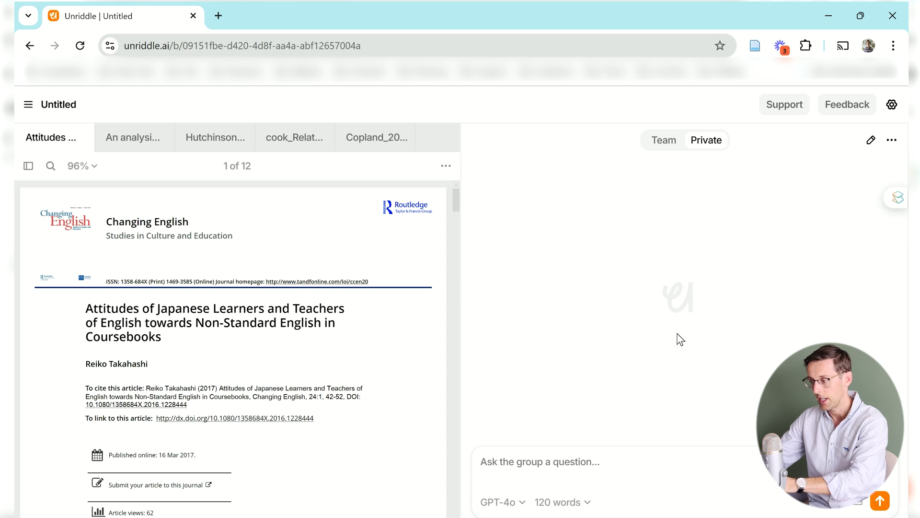
{"action": "left_click", "coordinate": [499, 515]}
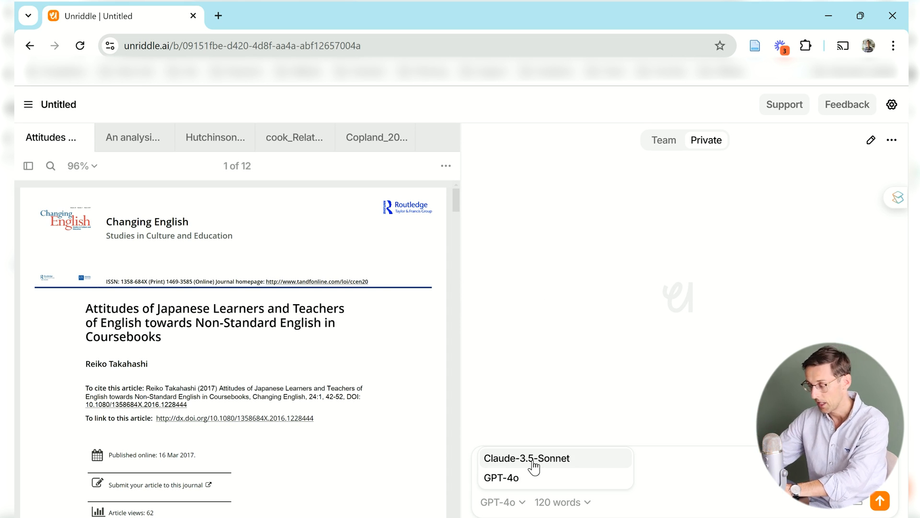
{"action": "mouse_move", "coordinate": [505, 484]}
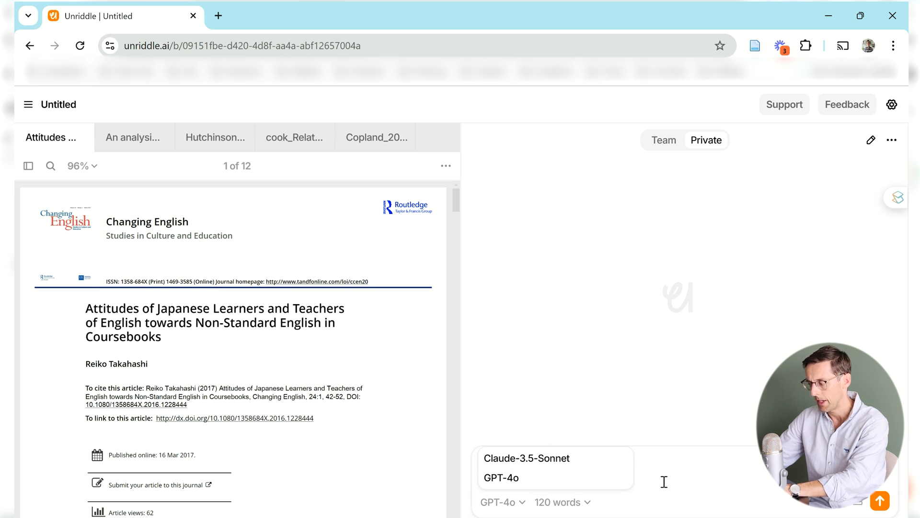
{"action": "left_click", "coordinate": [558, 502]}
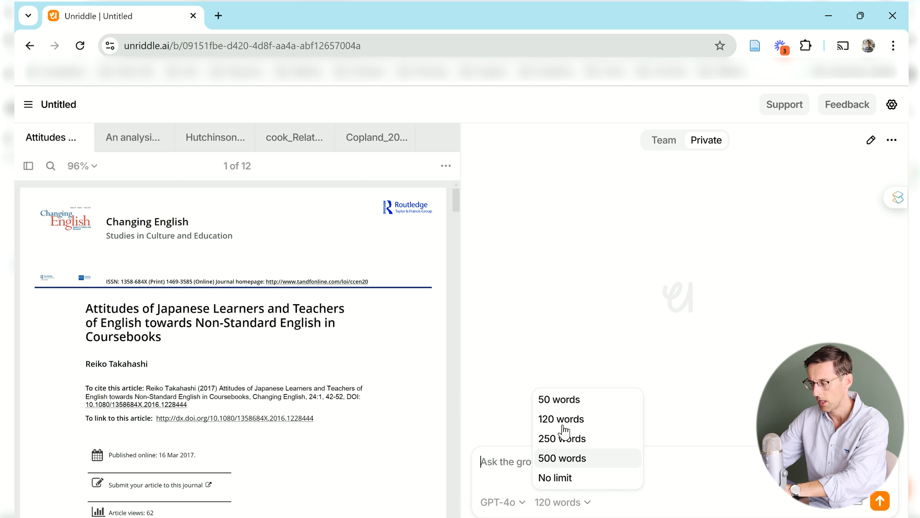
{"action": "mouse_move", "coordinate": [561, 476]}
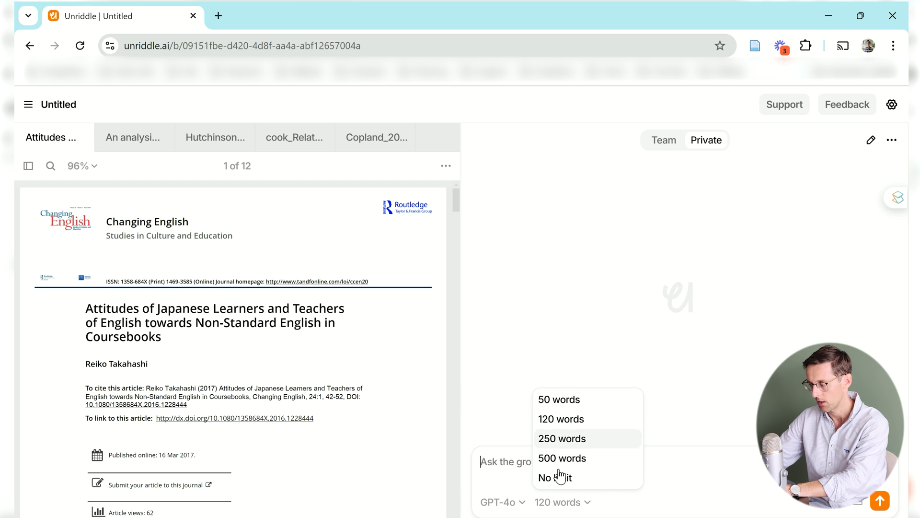
{"action": "mouse_move", "coordinate": [570, 426]}
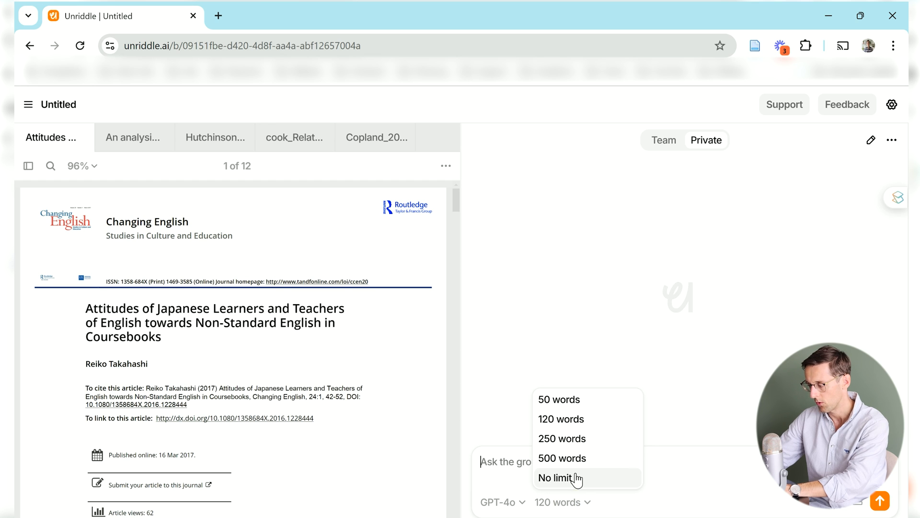
{"action": "left_click", "coordinate": [554, 477]}
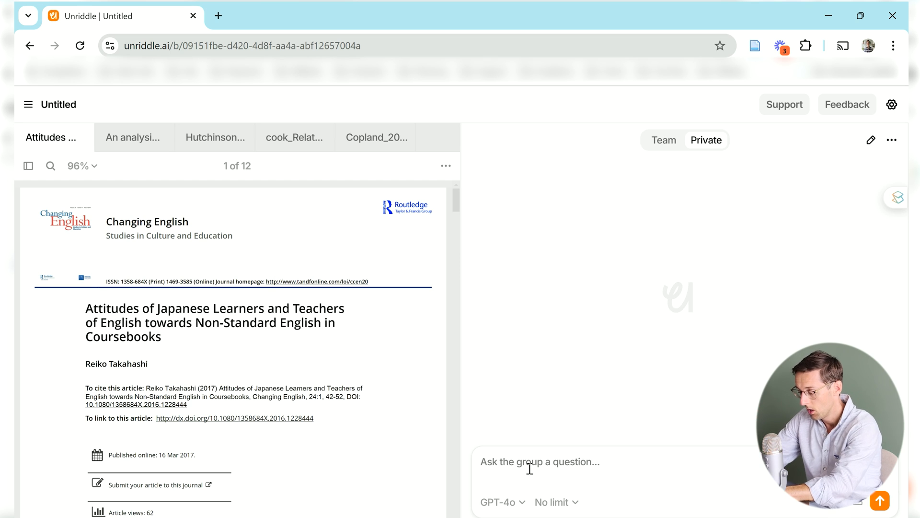
Ask the group chat 'What are the limitations of these papers?'
{"action": "type", "text": "What are"}
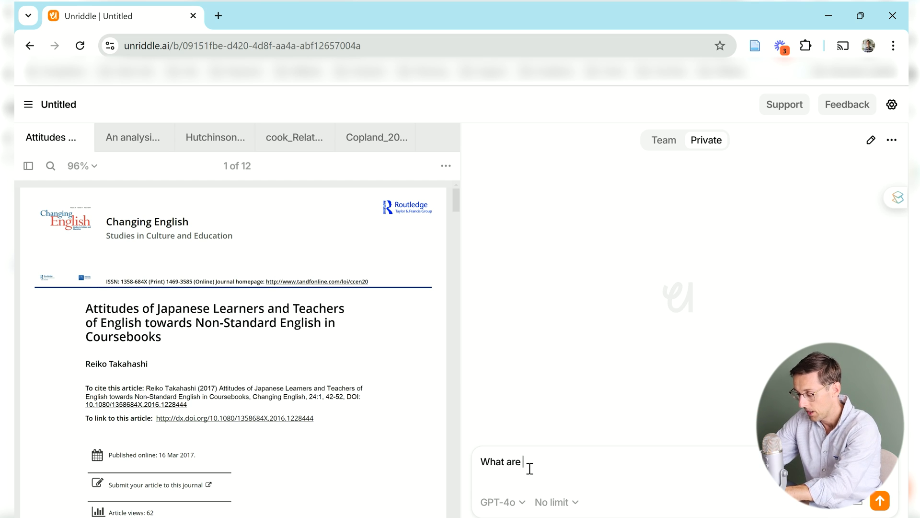
{"action": "type", "text": "the limitat"}
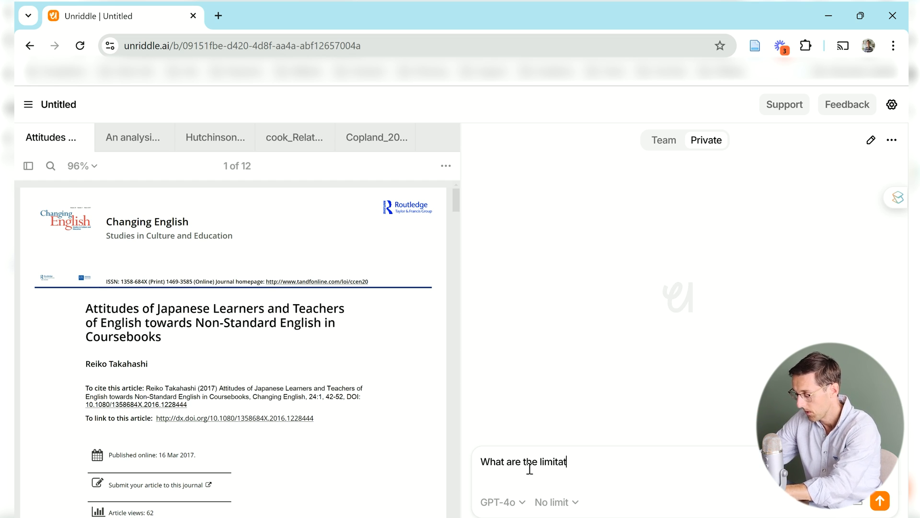
{"action": "type", "text": "ions of thes"}
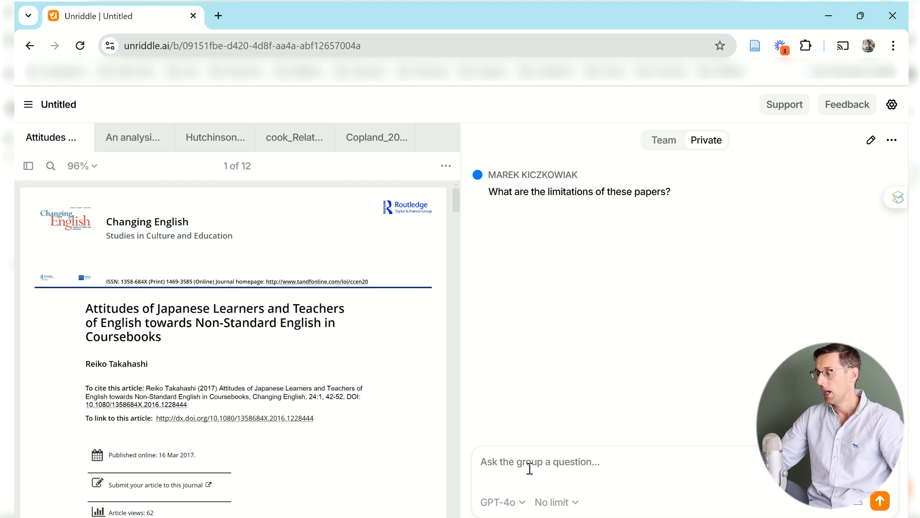
{"action": "left_click", "coordinate": [882, 501]}
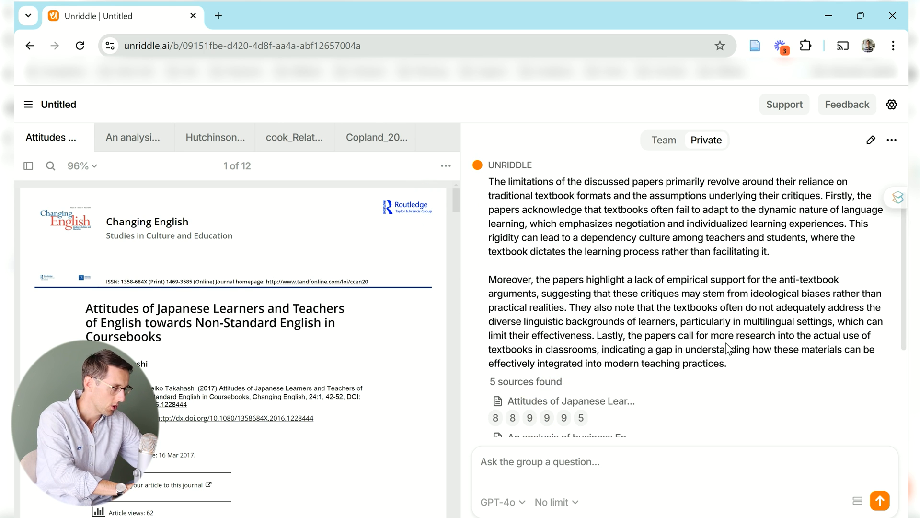
Scroll the answer to view the five cited sources and their page chips
{"action": "scroll", "scroll_direction": "down", "scroll_amount": 3}
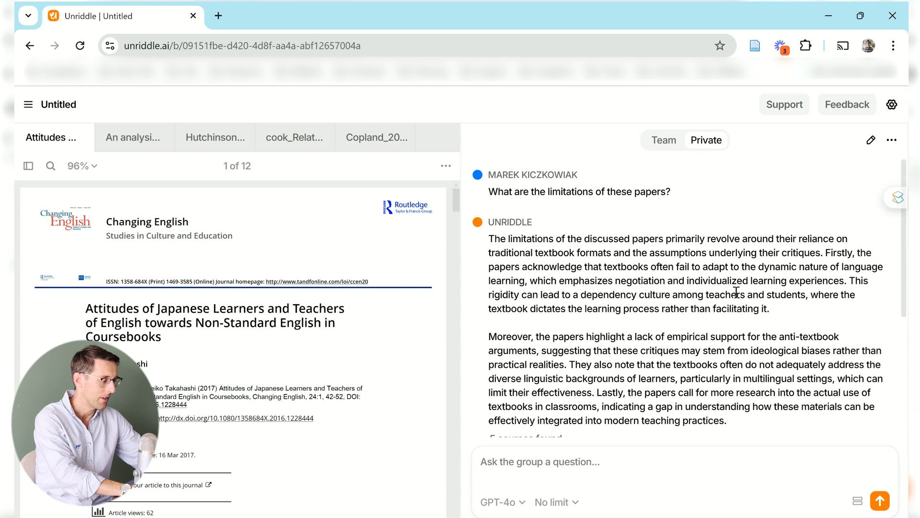
{"action": "scroll", "scroll_direction": "down", "scroll_amount": 3}
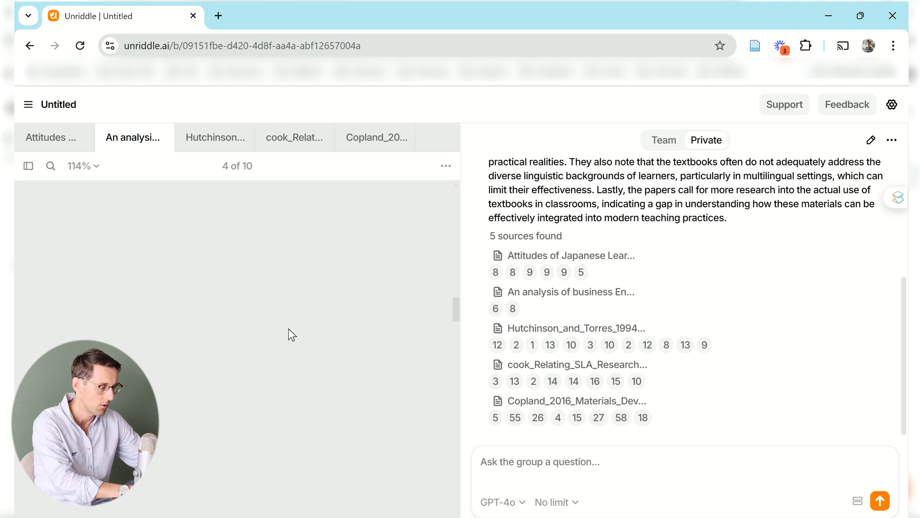
{"action": "mouse_move", "coordinate": [212, 380]}
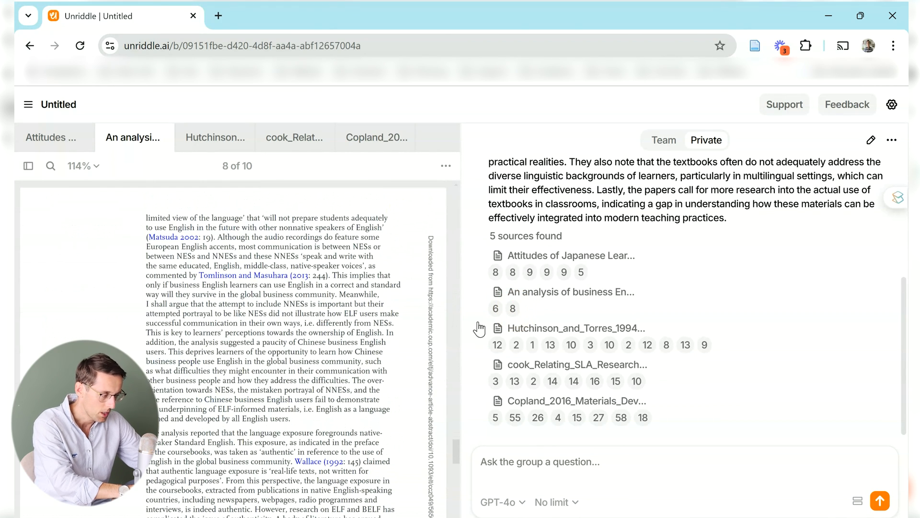
{"action": "mouse_move", "coordinate": [275, 366]}
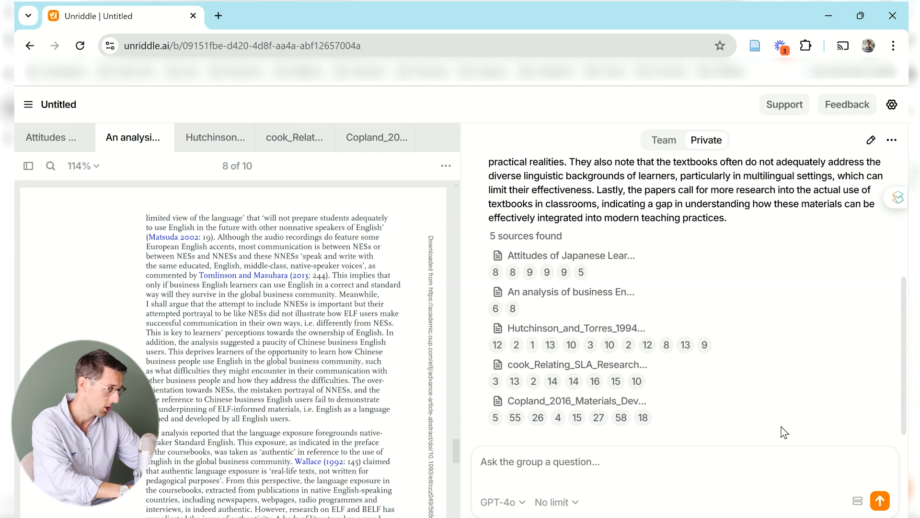
Show the suggested follow-up questions, including 'Explain this to me like I'm five'
{"action": "left_click", "coordinate": [858, 500]}
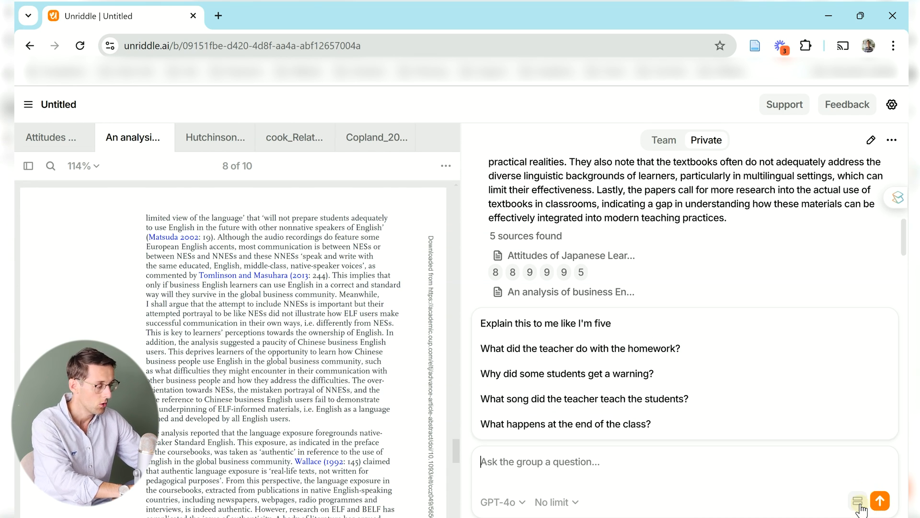
{"action": "mouse_move", "coordinate": [539, 325]}
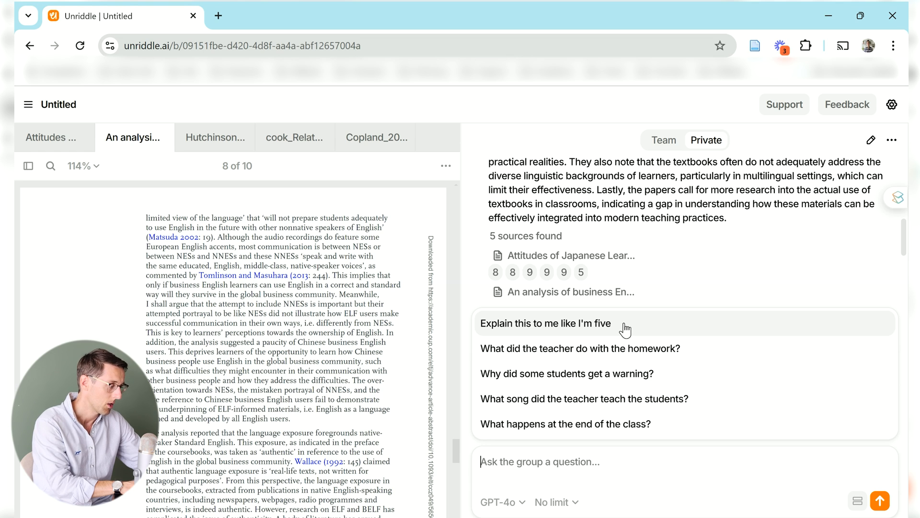
{"action": "mouse_move", "coordinate": [643, 360]}
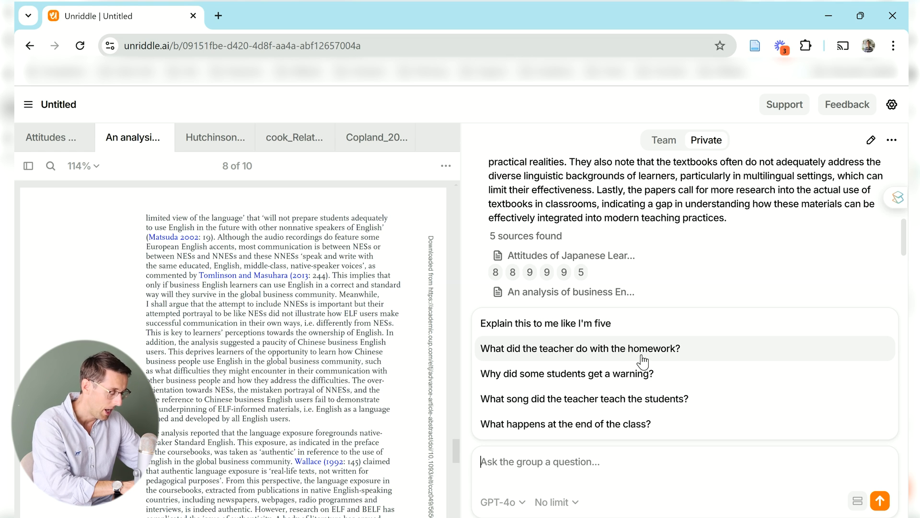
{"action": "mouse_move", "coordinate": [639, 428]}
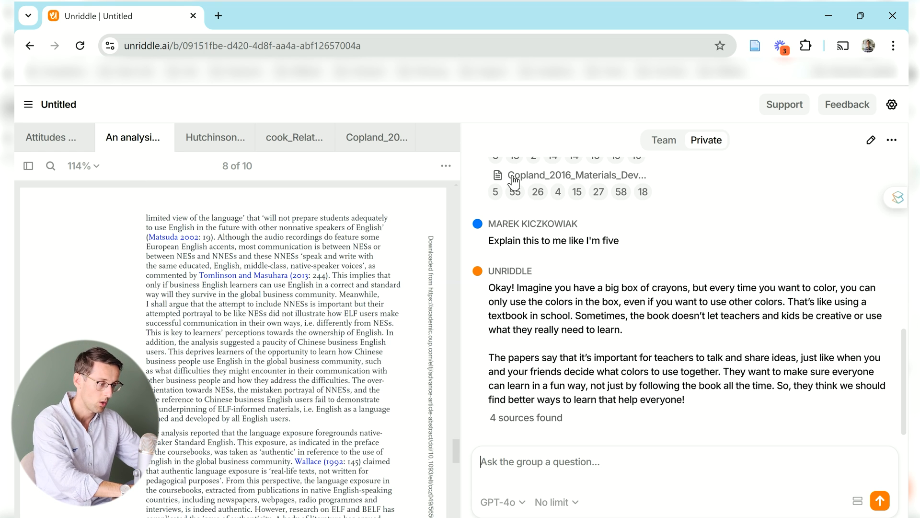
{"action": "mouse_move", "coordinate": [841, 138]}
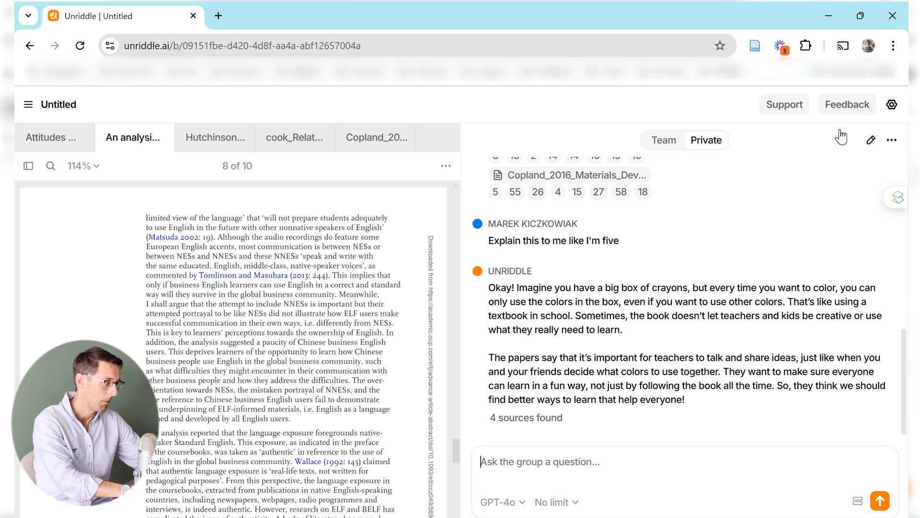
{"action": "mouse_move", "coordinate": [871, 140]}
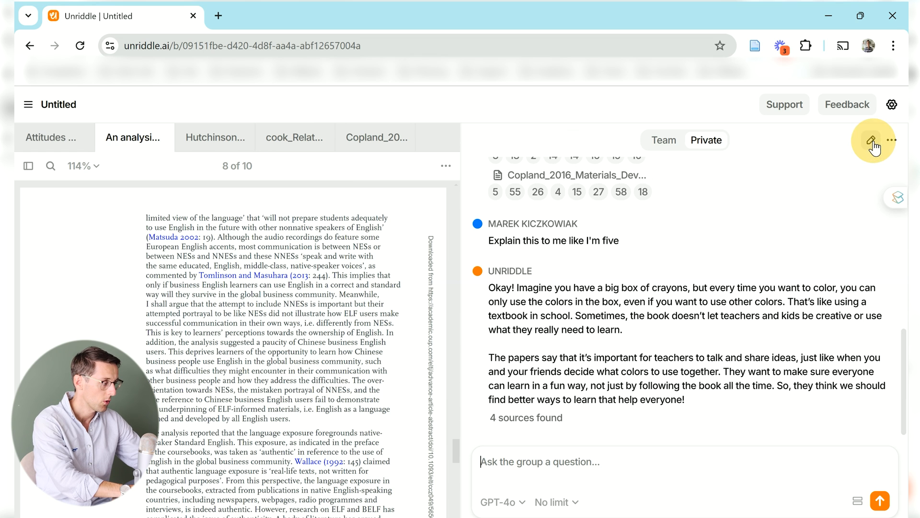
Open the Notes panel beside the L1 collection's limitations chat
{"action": "left_click", "coordinate": [872, 140]}
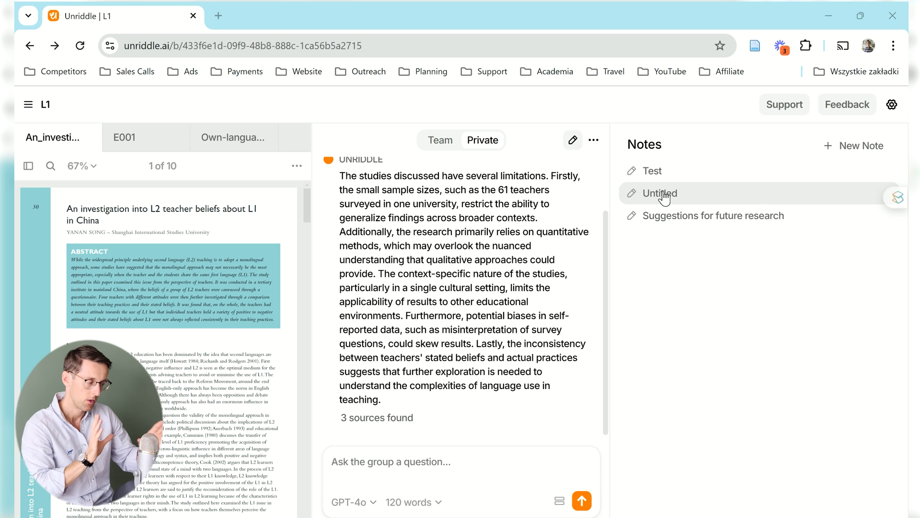
{"action": "mouse_move", "coordinate": [96, 329]}
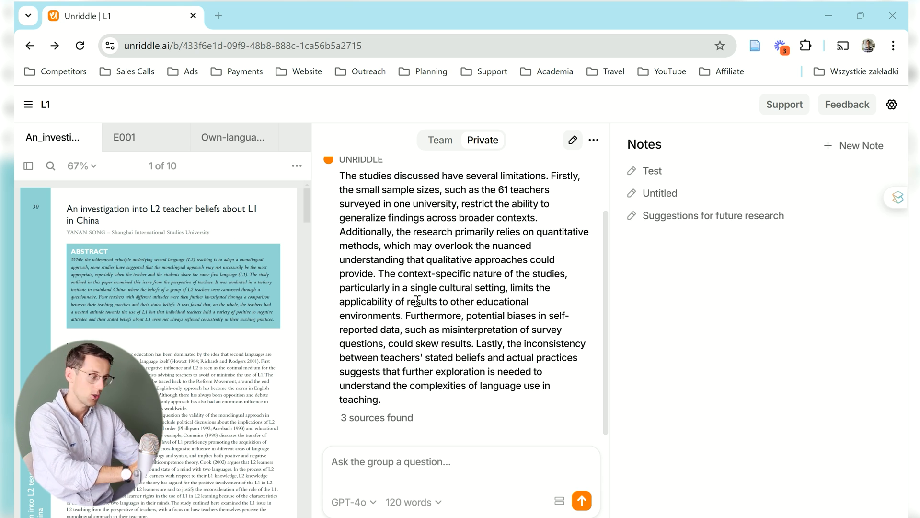
{"action": "mouse_move", "coordinate": [779, 254]}
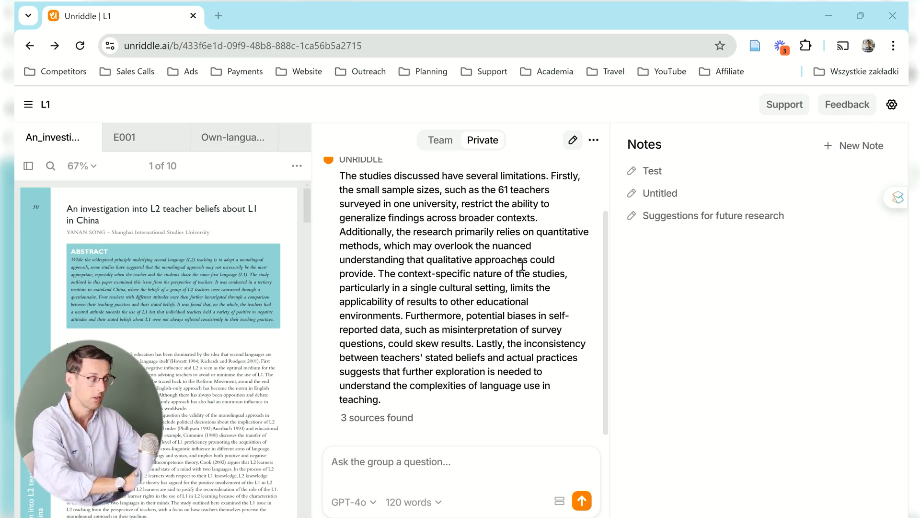
{"action": "mouse_move", "coordinate": [557, 193]}
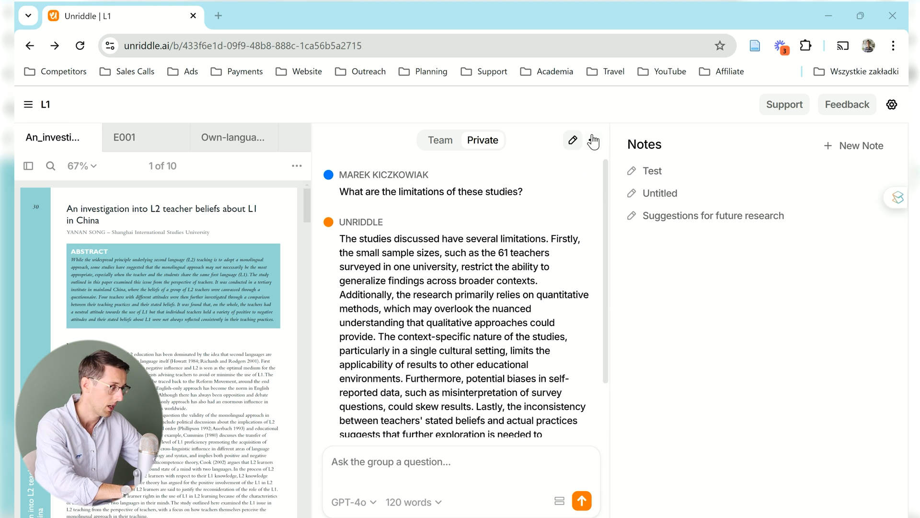
Copy the limitations chat into a new Test note and select its pasted text
{"action": "left_click", "coordinate": [593, 140]}
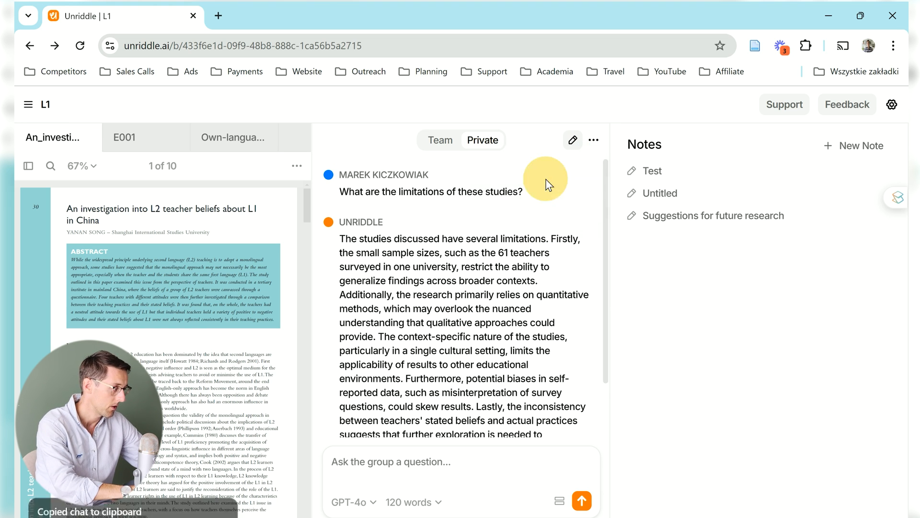
{"action": "mouse_move", "coordinate": [854, 146]}
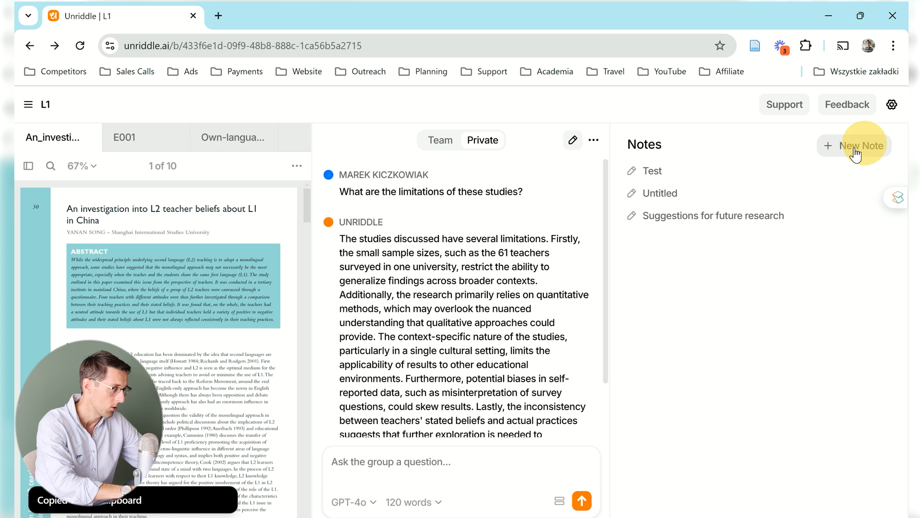
{"action": "left_click", "coordinate": [853, 145]}
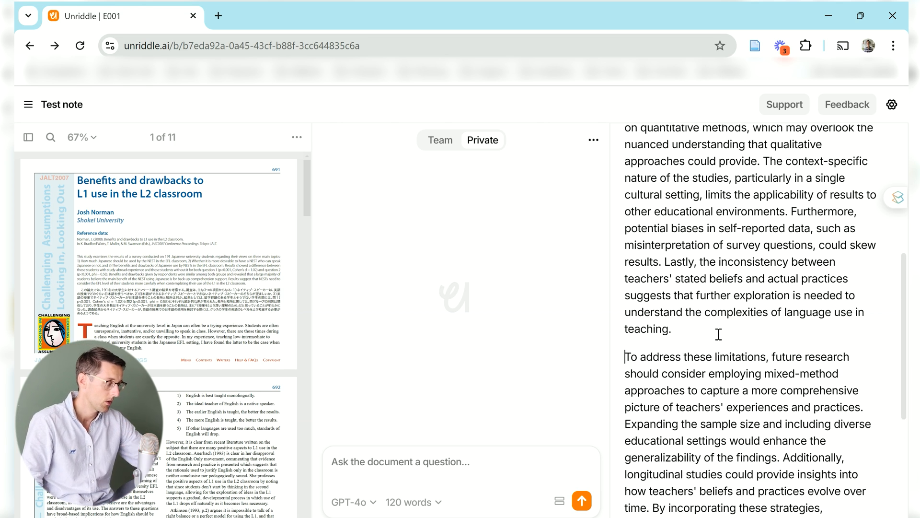
{"action": "scroll", "scroll_direction": "down", "scroll_amount": 3}
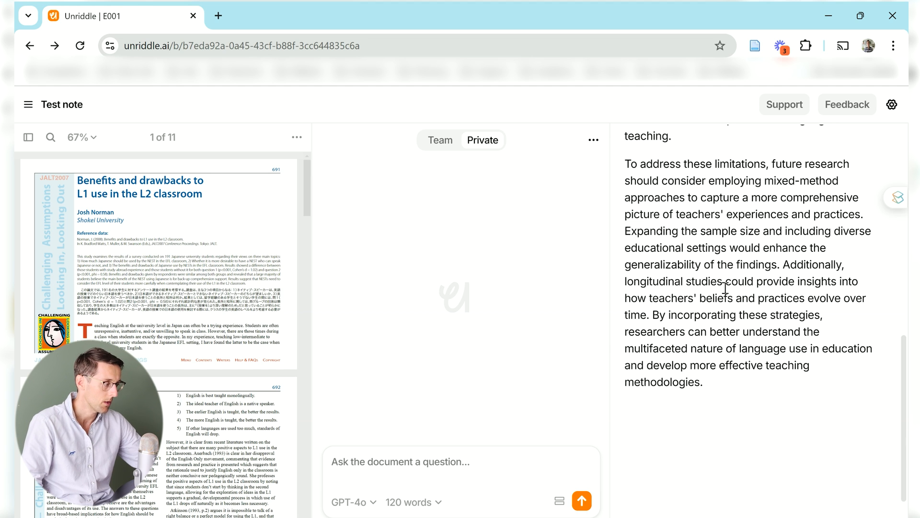
{"action": "left_click", "coordinate": [625, 163]}
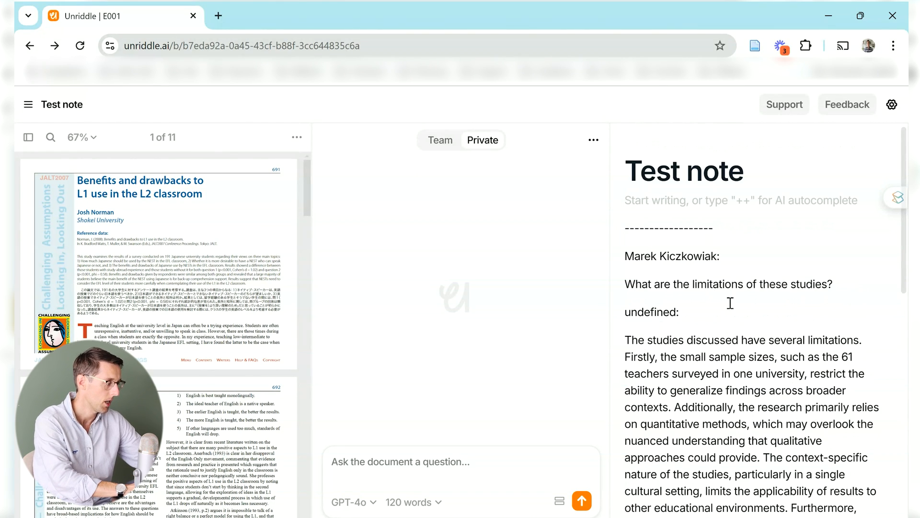
{"action": "scroll", "scroll_direction": "down", "scroll_amount": 3}
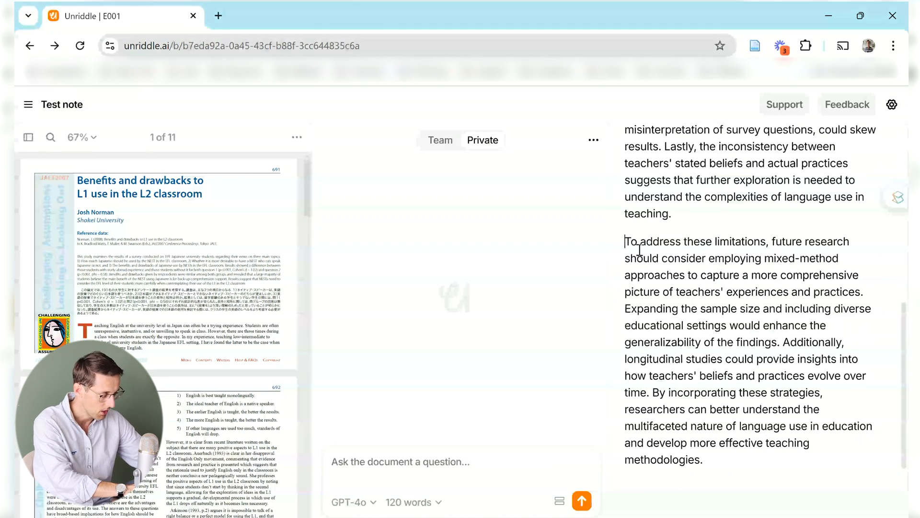
{"action": "left_click_drag", "start_coordinate": [628, 242], "coordinate": [702, 459]}
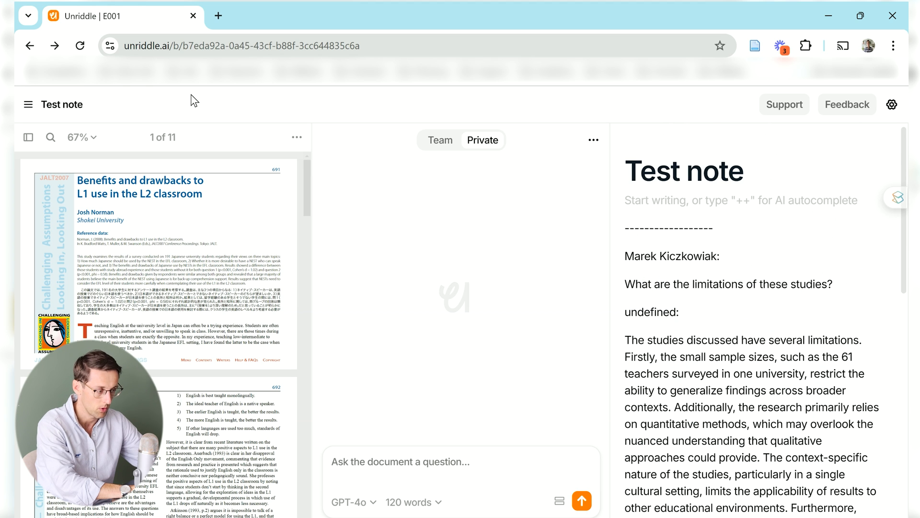
Open Test note full page and highlight the studies' limitations paragraph
{"action": "left_click", "coordinate": [29, 104]}
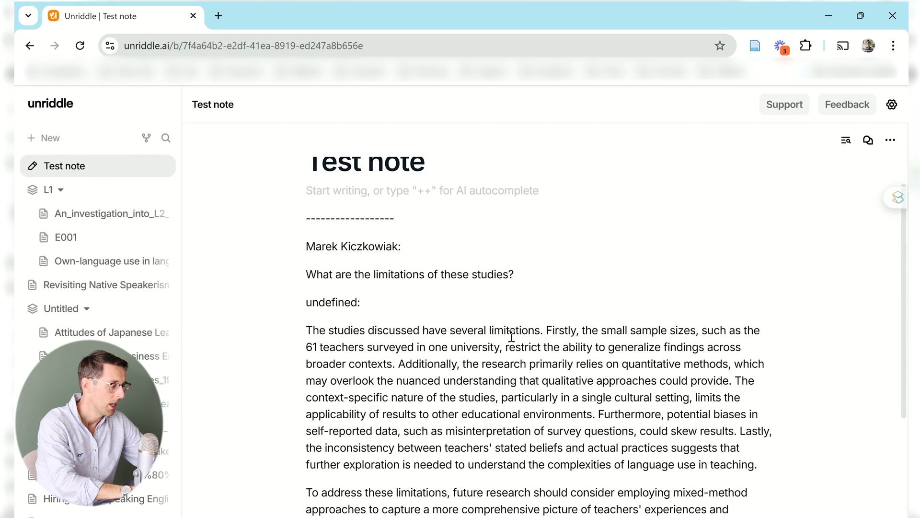
{"action": "scroll", "scroll_direction": "down", "scroll_amount": 3}
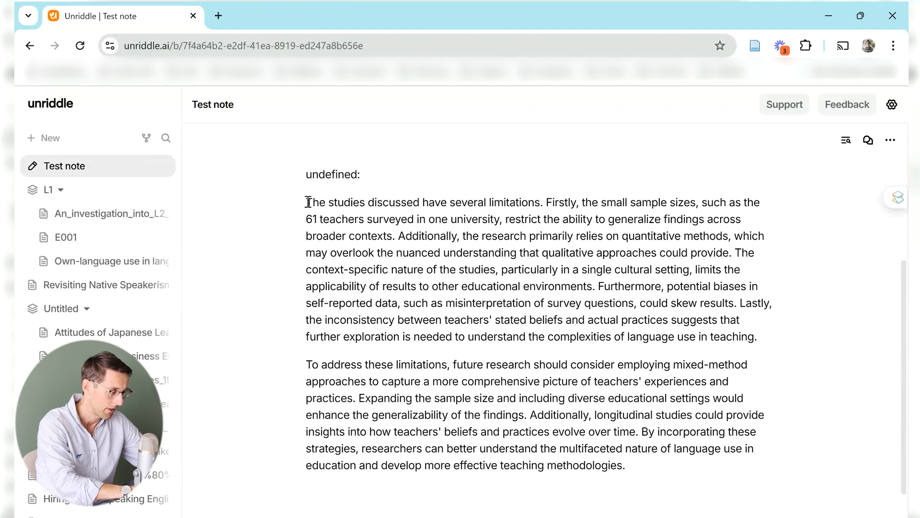
{"action": "left_click_drag", "start_coordinate": [306, 202], "coordinate": [757, 337]}
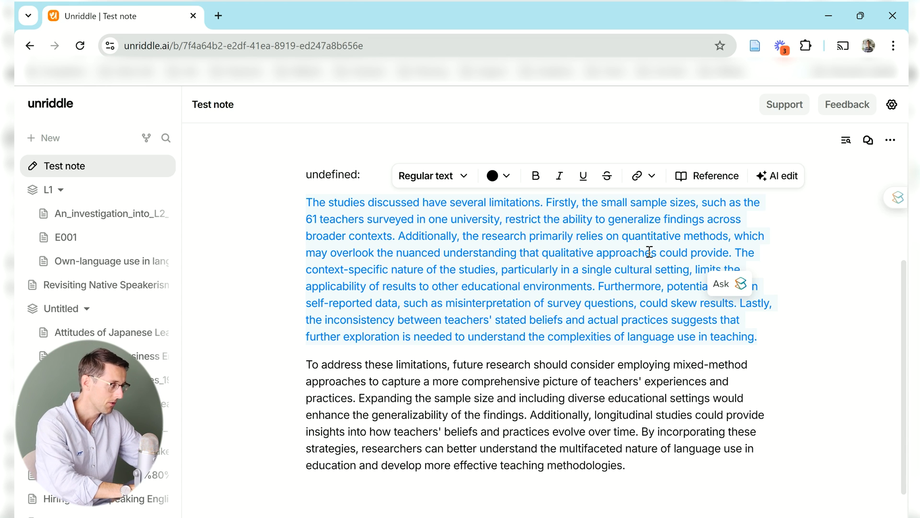
{"action": "left_click", "coordinate": [777, 176]}
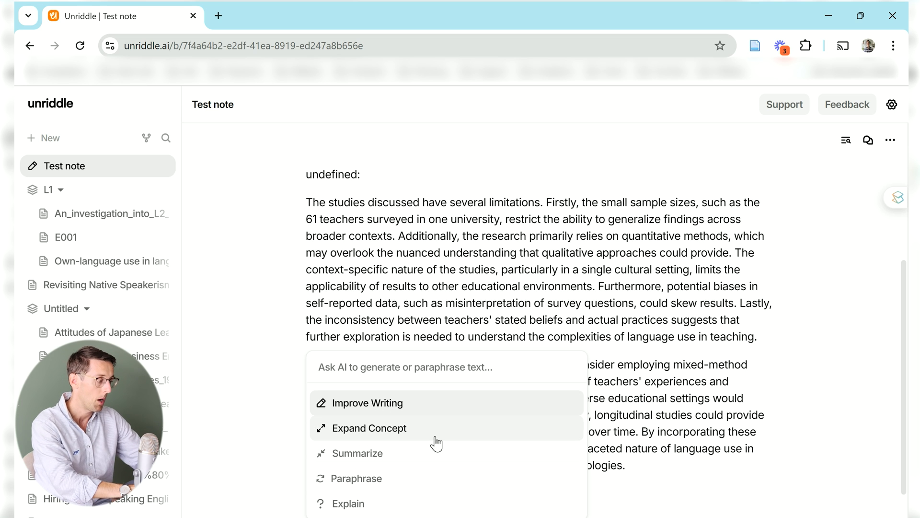
{"action": "mouse_move", "coordinate": [502, 442]}
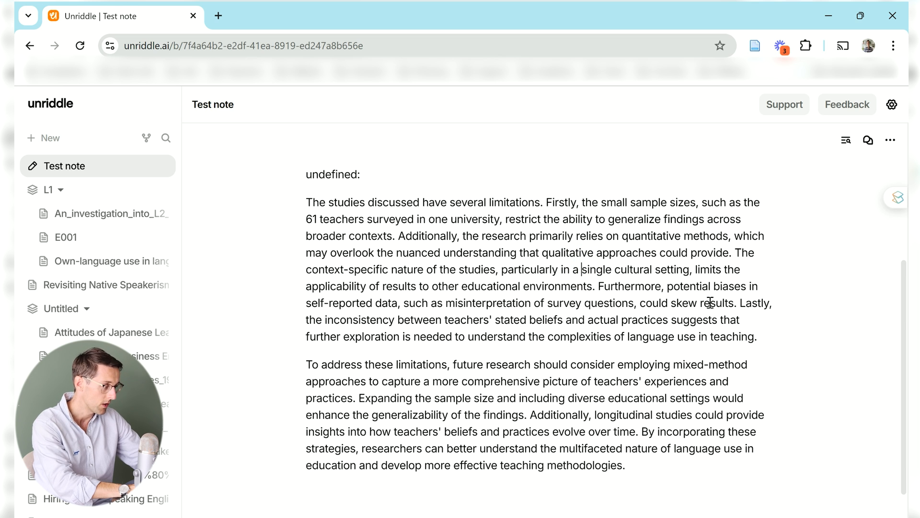
{"action": "scroll", "scroll_direction": "down", "scroll_amount": 3}
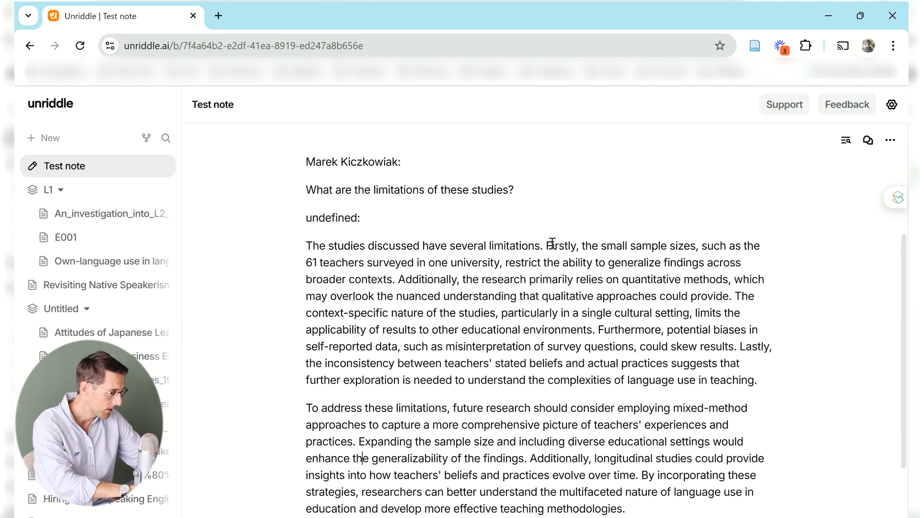
Link the small-sample-size sentence to the An_investigation_into_L2_teacher_beliefs document
{"action": "left_click_drag", "start_coordinate": [547, 245], "coordinate": [393, 279]}
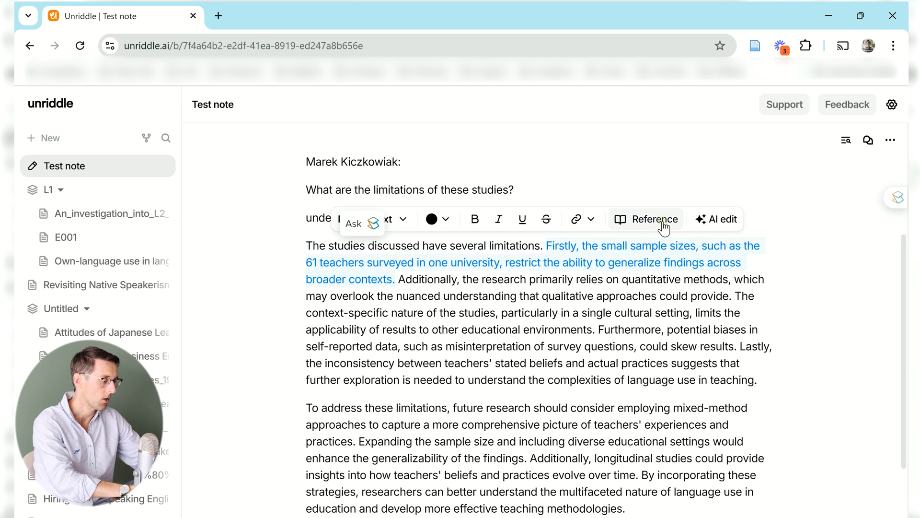
{"action": "left_click", "coordinate": [655, 219]}
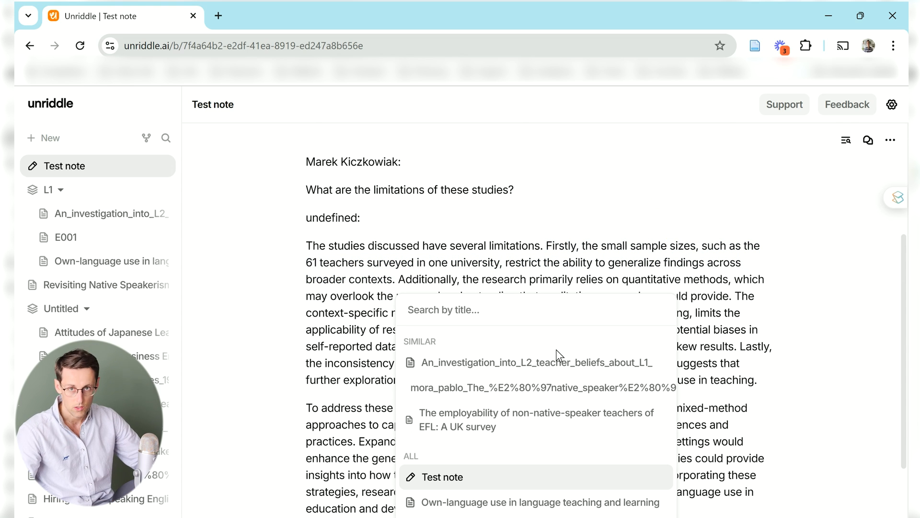
{"action": "mouse_move", "coordinate": [566, 362]}
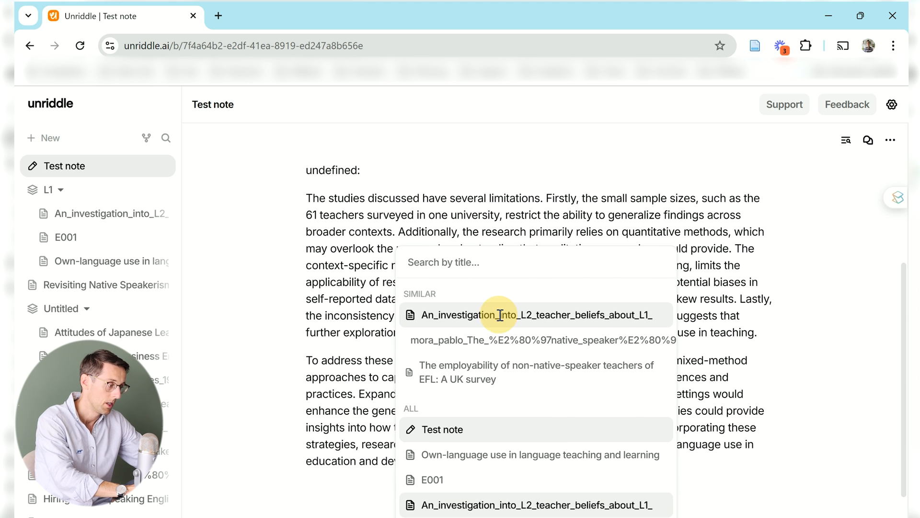
{"action": "left_click", "coordinate": [536, 315]}
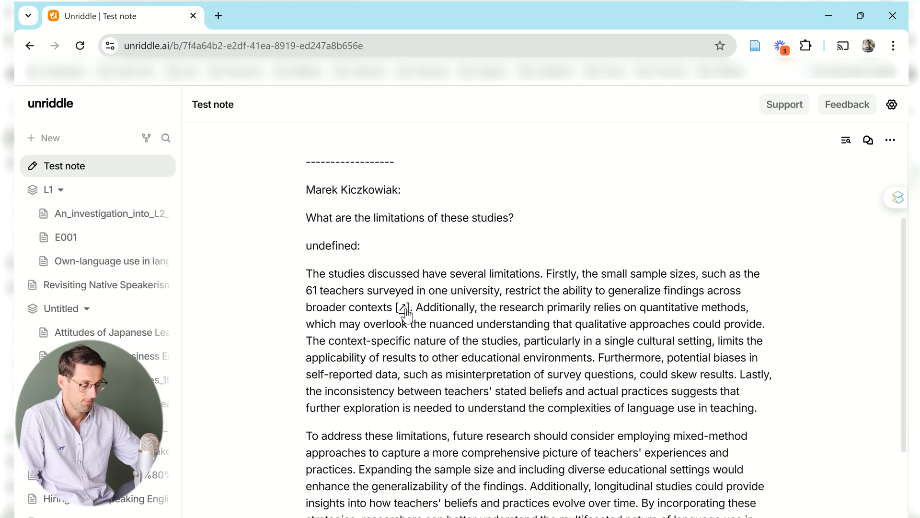
{"action": "left_click", "coordinate": [405, 307]}
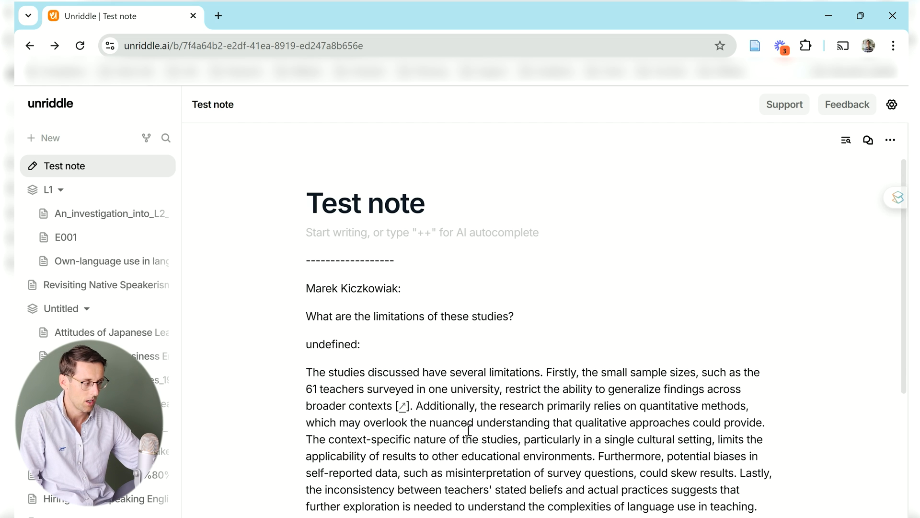
{"action": "scroll", "scroll_direction": "down", "scroll_amount": 3}
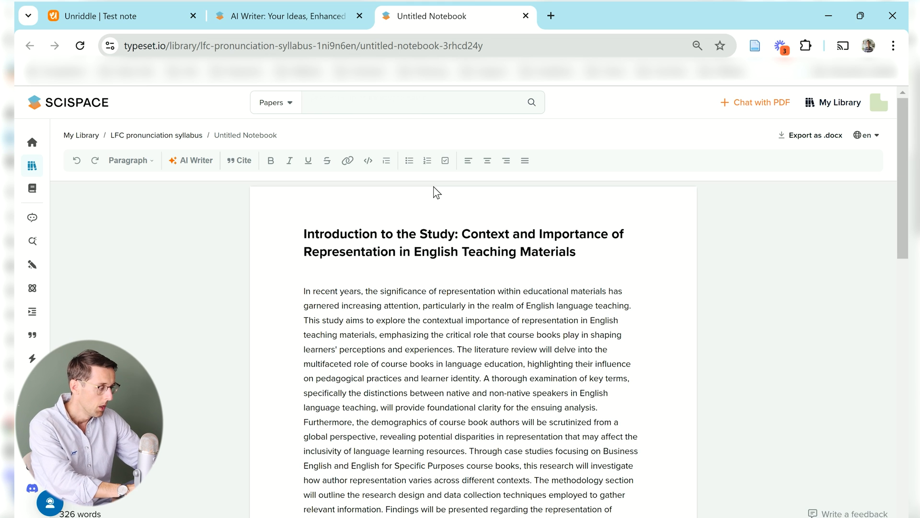
Browse My library and SciSpace papers for references to the notebook's opening sentence
{"action": "scroll", "scroll_direction": "down", "scroll_amount": 3}
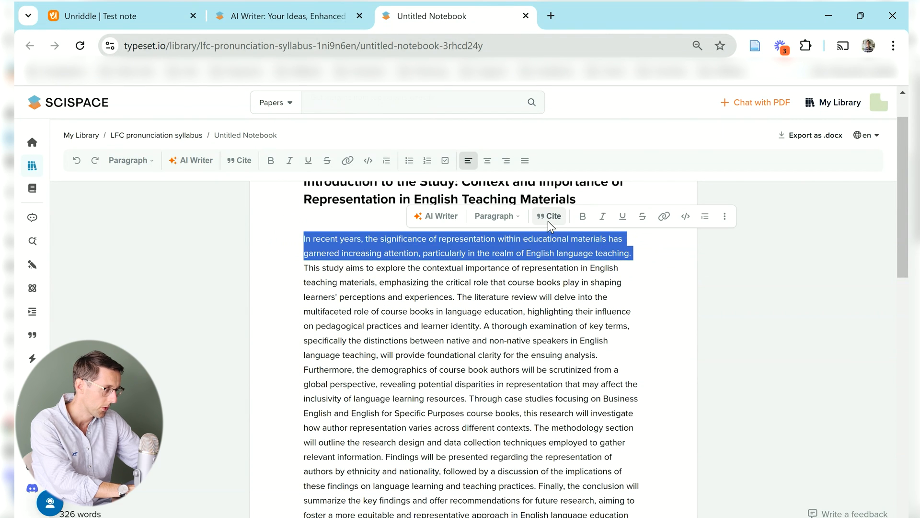
{"action": "left_click", "coordinate": [549, 216]}
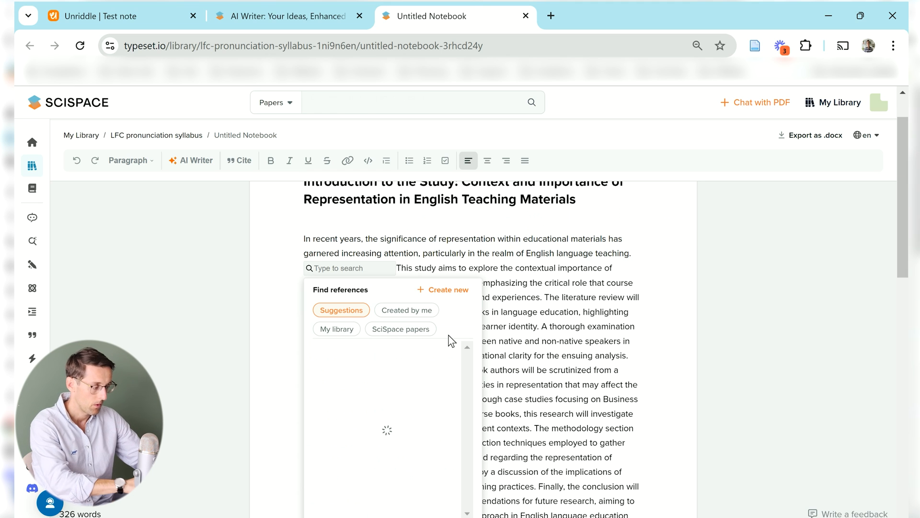
{"action": "left_click", "coordinate": [336, 329]}
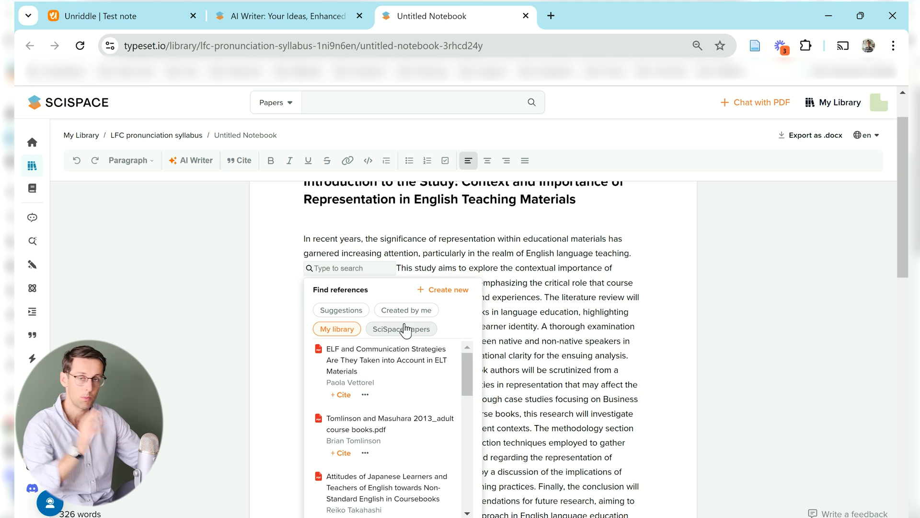
{"action": "left_click", "coordinate": [402, 329]}
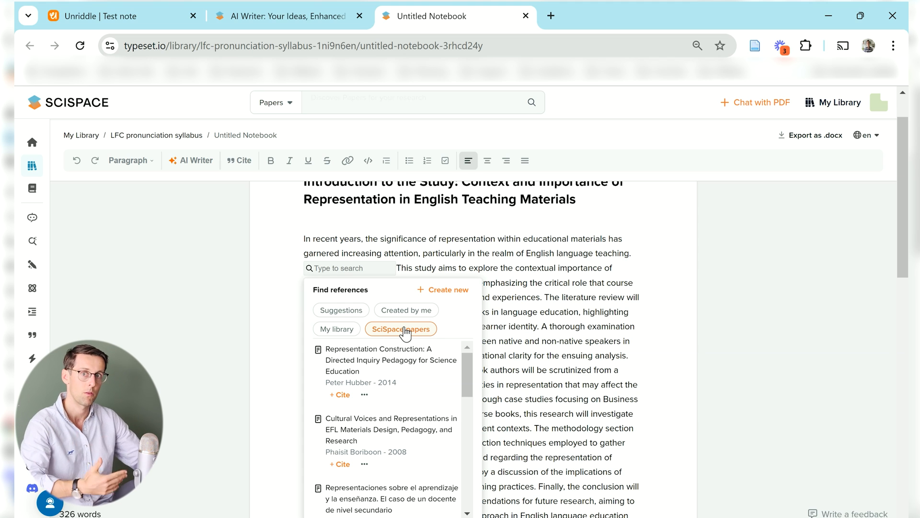
{"action": "mouse_move", "coordinate": [377, 361]}
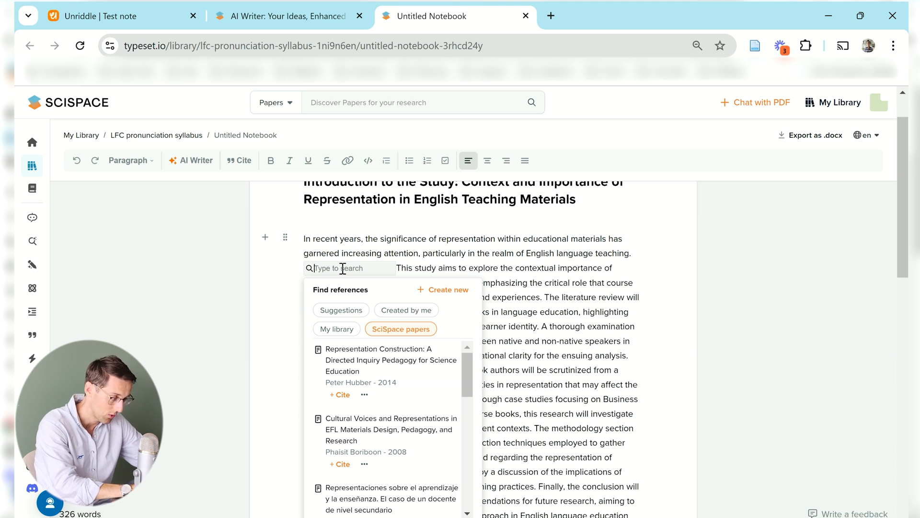
Cite the ELF and Communication Strategies paper, then return to the Unriddle Test note
{"action": "left_click", "coordinate": [337, 329]}
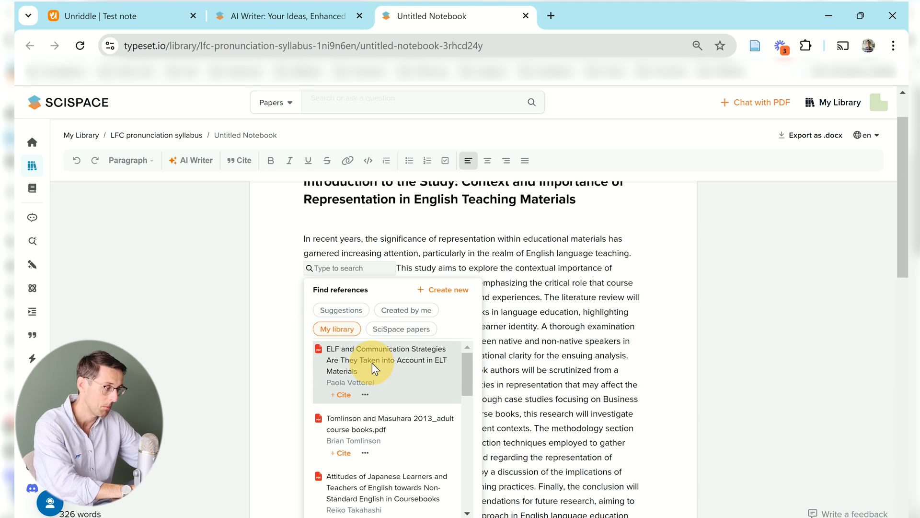
{"action": "left_click", "coordinate": [340, 394]}
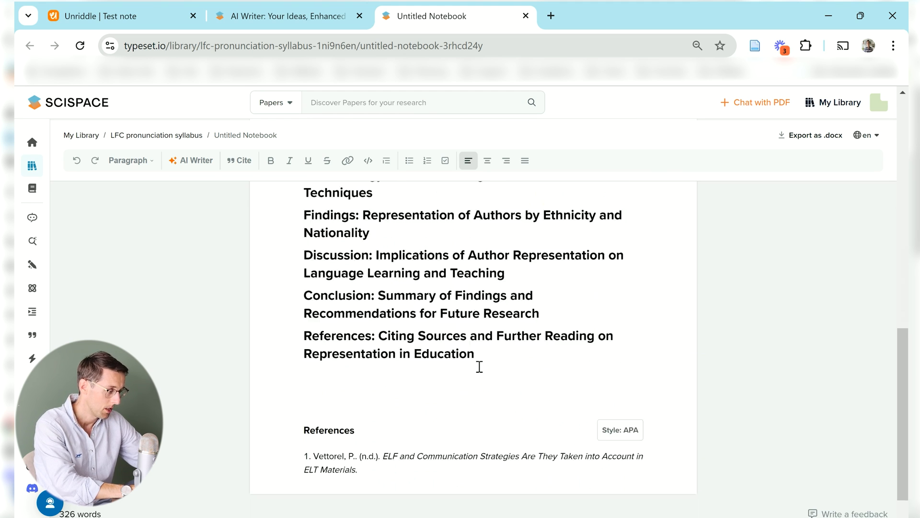
{"action": "scroll", "scroll_direction": "down", "scroll_amount": 3}
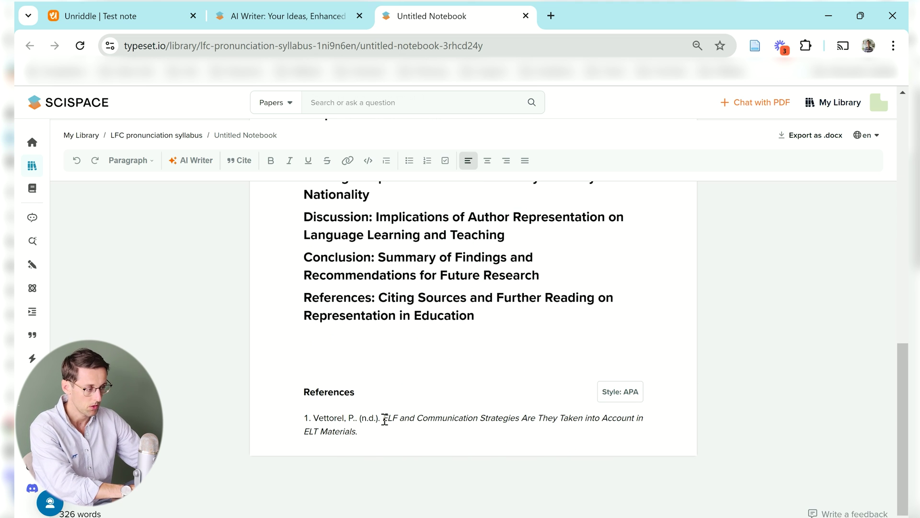
{"action": "left_click", "coordinate": [110, 16]}
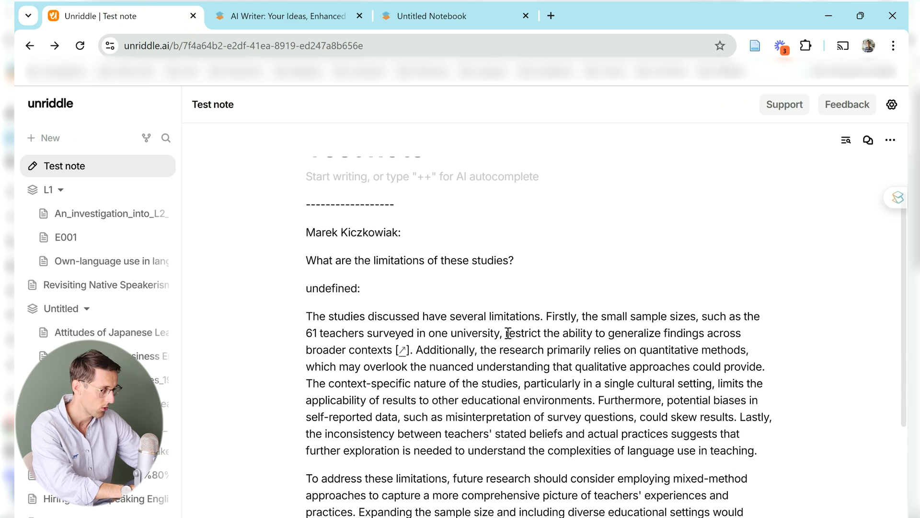
Collapse the document sidebar beside Test note, then bring it back
{"action": "scroll", "scroll_direction": "down", "scroll_amount": 3}
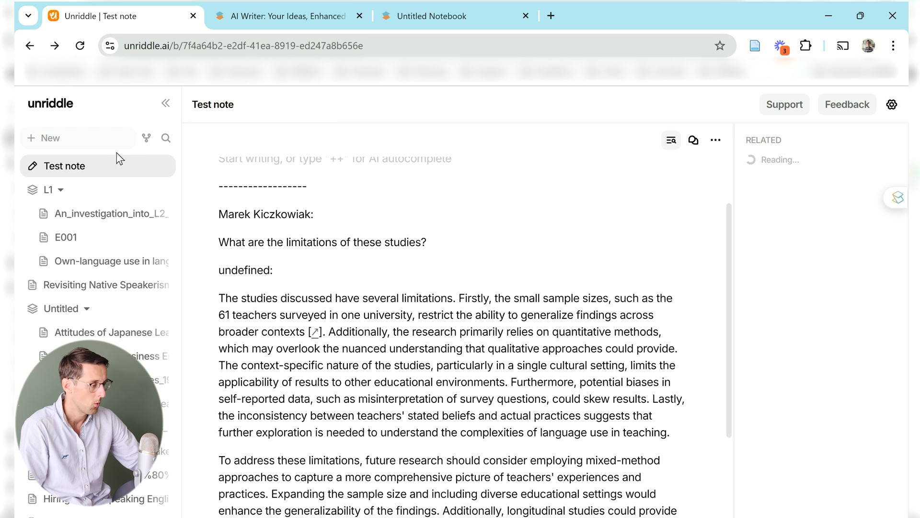
{"action": "left_click", "coordinate": [165, 104]}
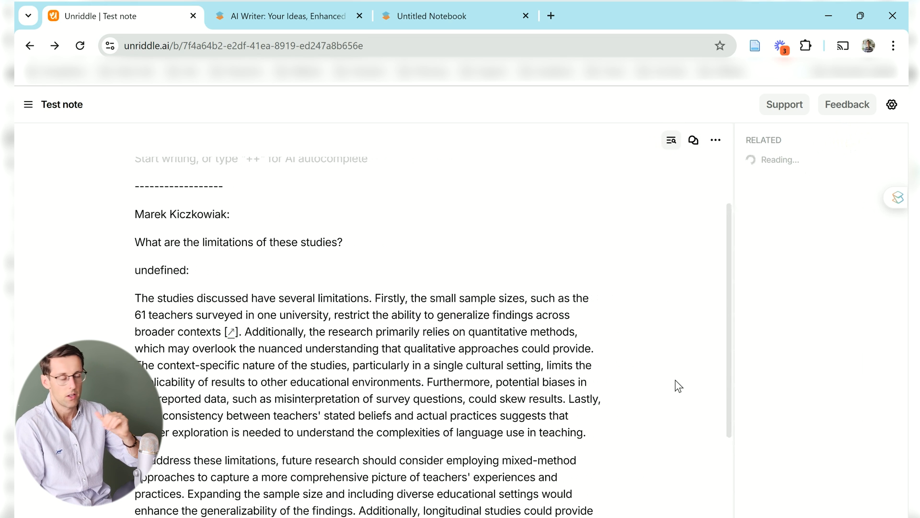
{"action": "mouse_move", "coordinate": [641, 388]}
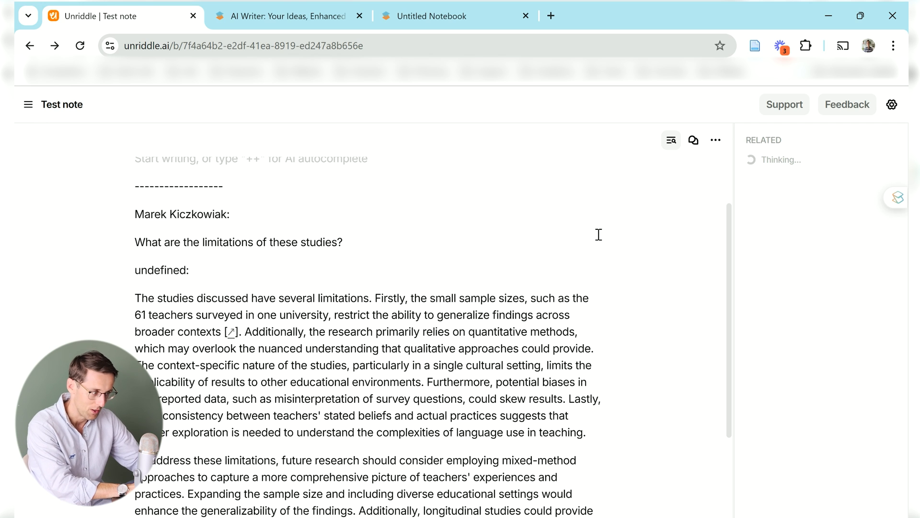
{"action": "left_click", "coordinate": [27, 104]}
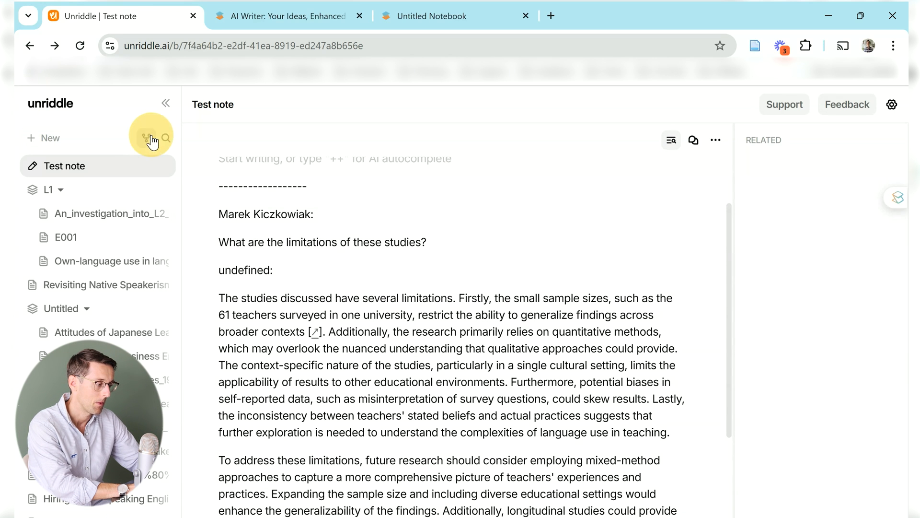
View the whole-library document graph, then open Test note from it
{"action": "left_click", "coordinate": [146, 138]}
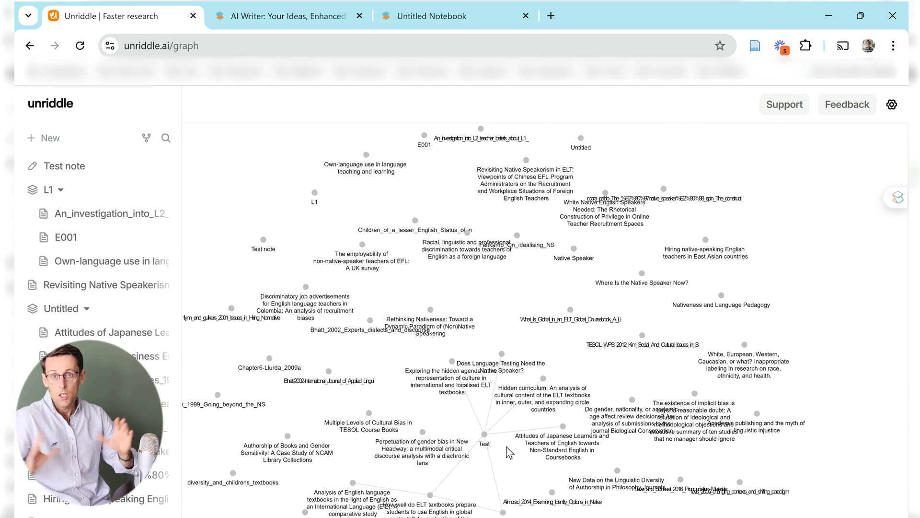
{"action": "left_click", "coordinate": [65, 166]}
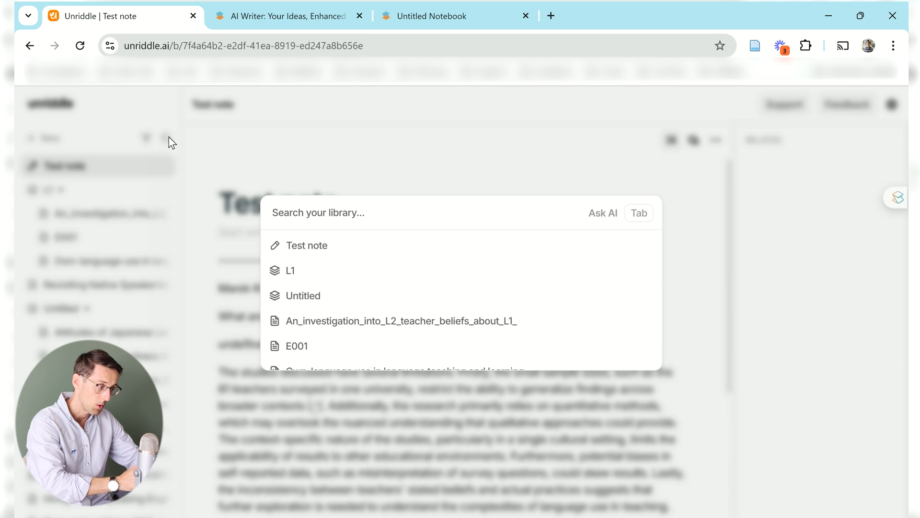
{"action": "mouse_move", "coordinate": [416, 216]}
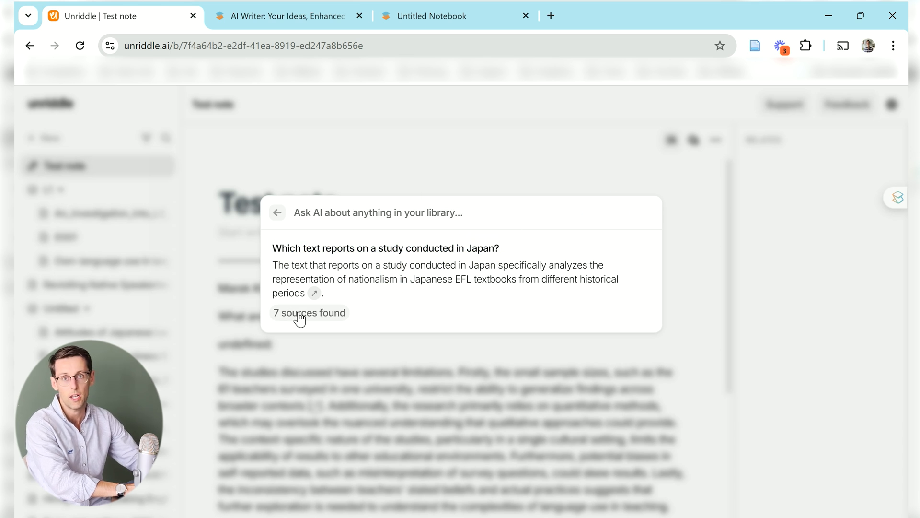
List the seven sources behind the AI answer about the Japan study
{"action": "left_click", "coordinate": [309, 312]}
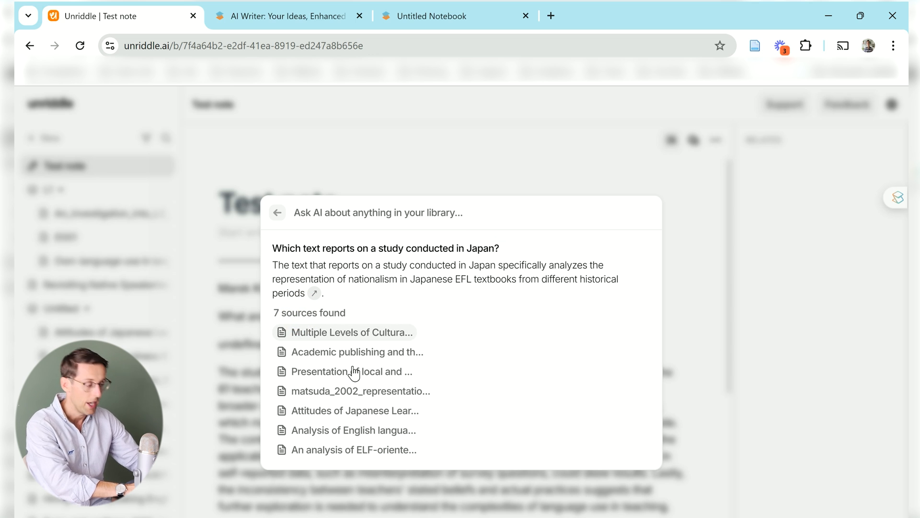